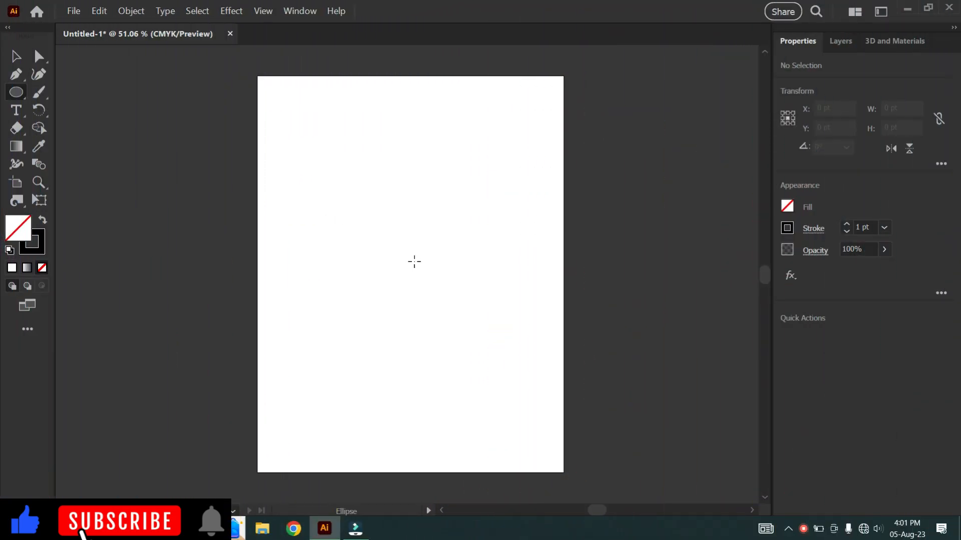
# Draw a large circle centred on the page and a smaller concentric circle inside it
pyautogui.moveTo(414, 261); pyautogui.dragTo(486, 378)
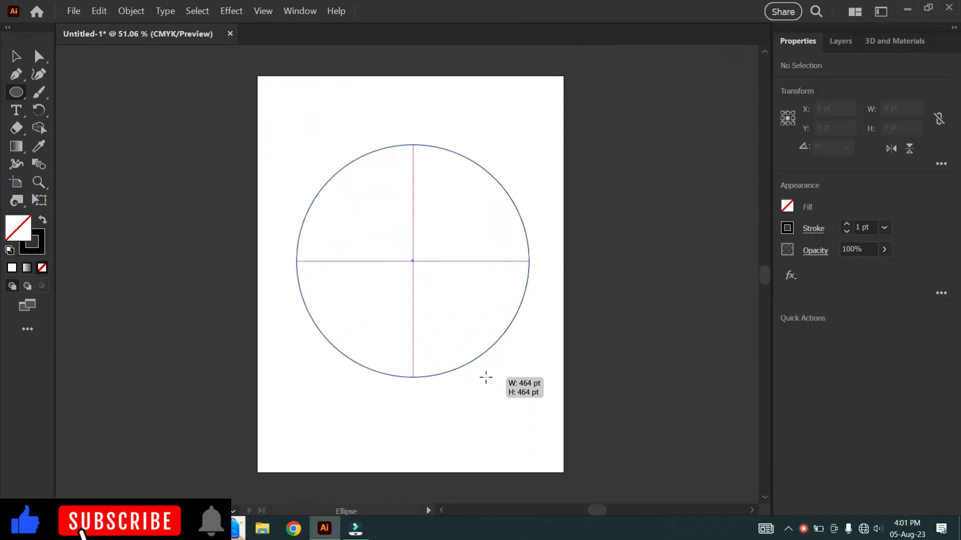
pyautogui.click(15, 56)
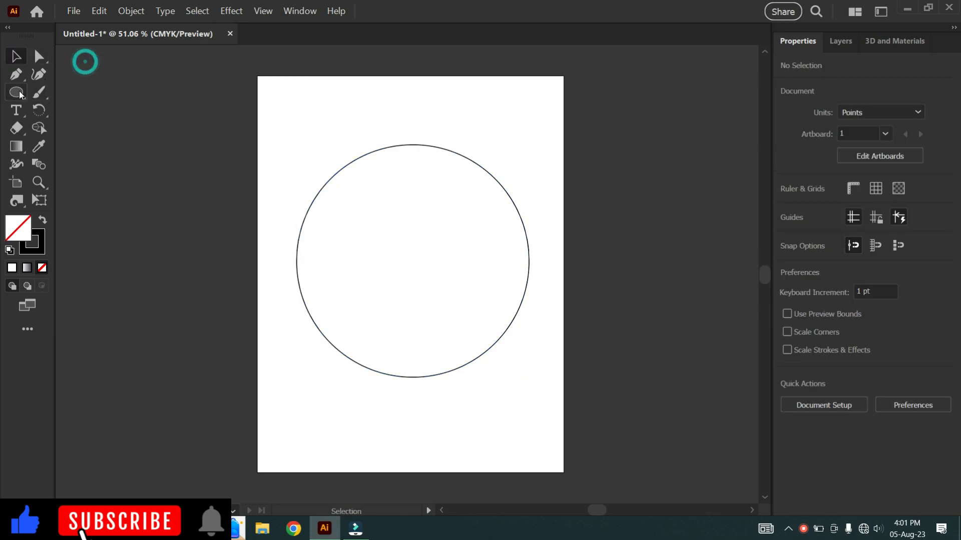
pyautogui.click(16, 92)
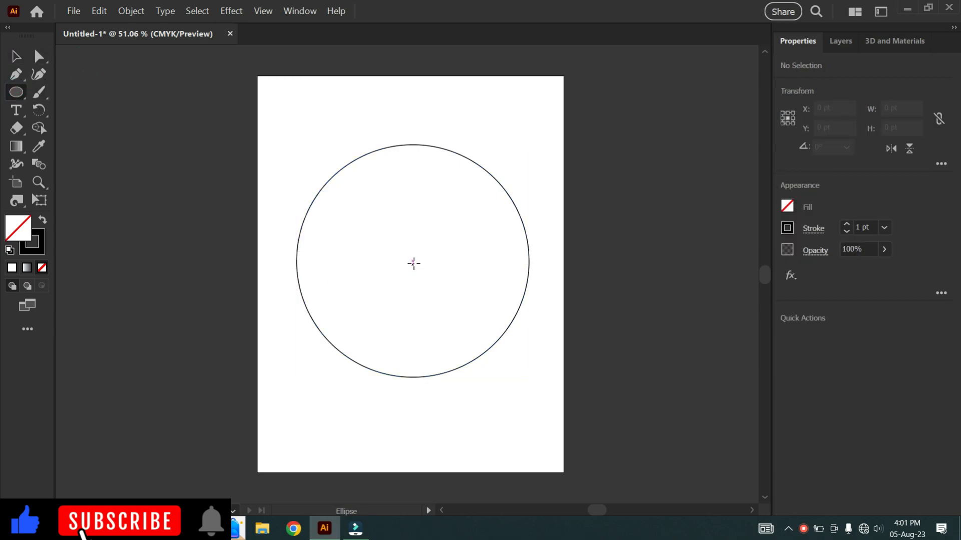
pyautogui.moveTo(412, 263); pyautogui.dragTo(471, 353)
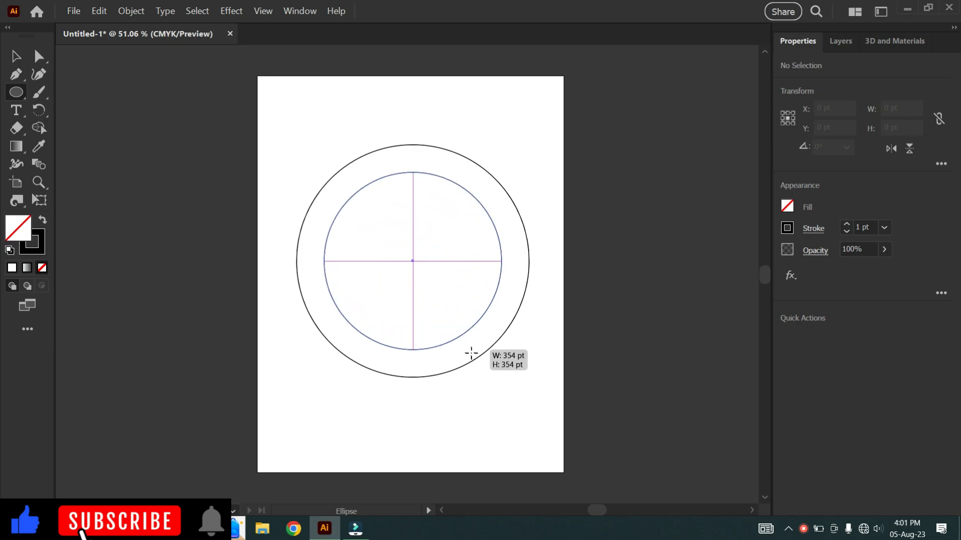
pyautogui.moveTo(470, 354); pyautogui.dragTo(476, 362)
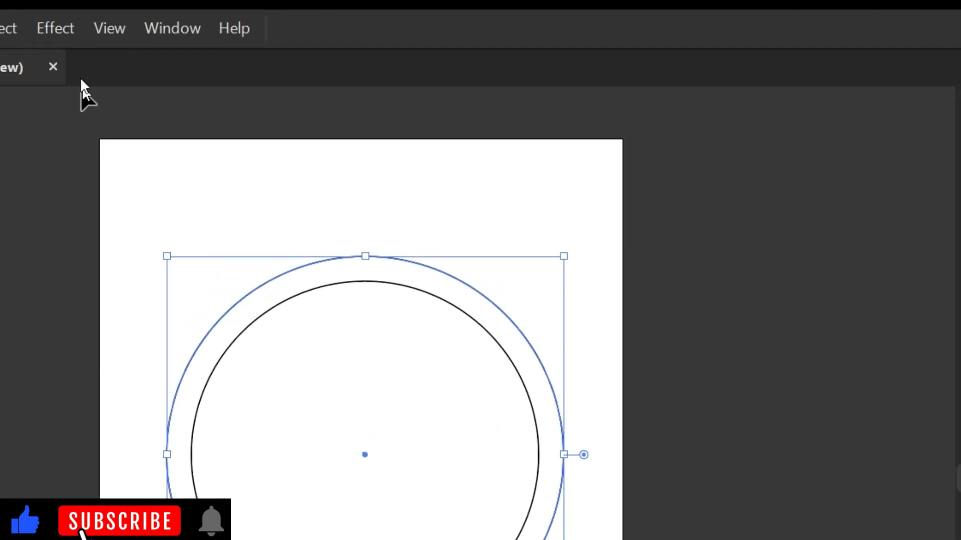
# Apply a Zig Zag effect to the outer circle: Size 7 pt, 26 ridges, Smooth
pyautogui.click(54, 28)
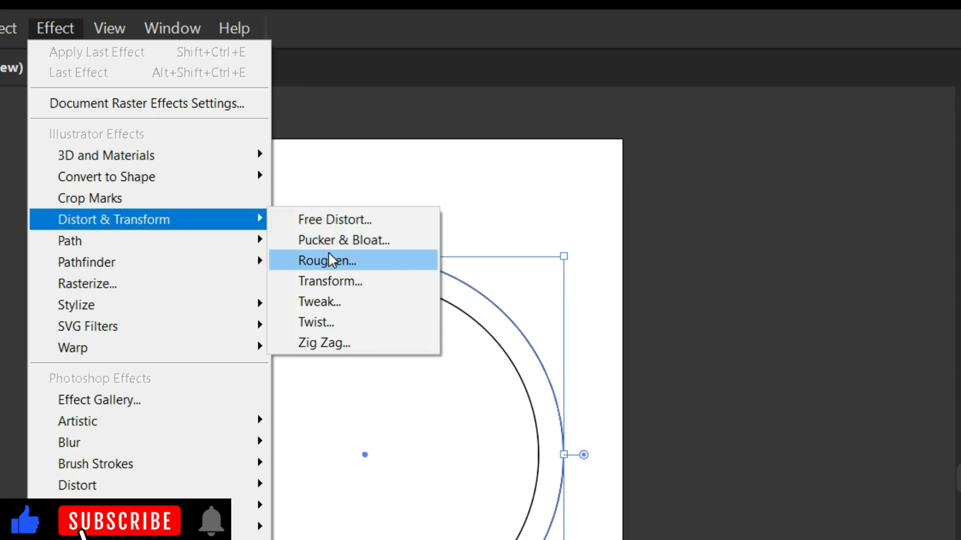
pyautogui.click(323, 343)
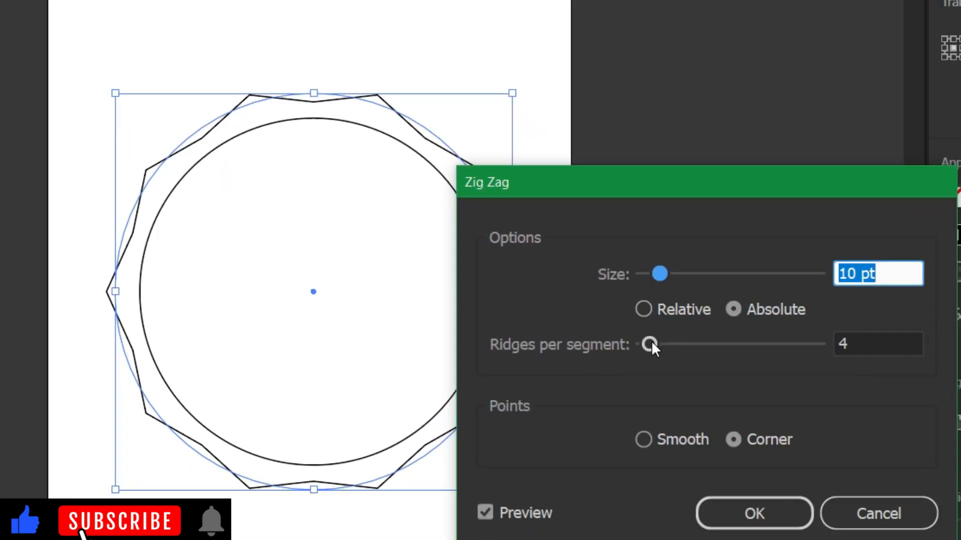
pyautogui.moveTo(651, 344); pyautogui.dragTo(678, 344)
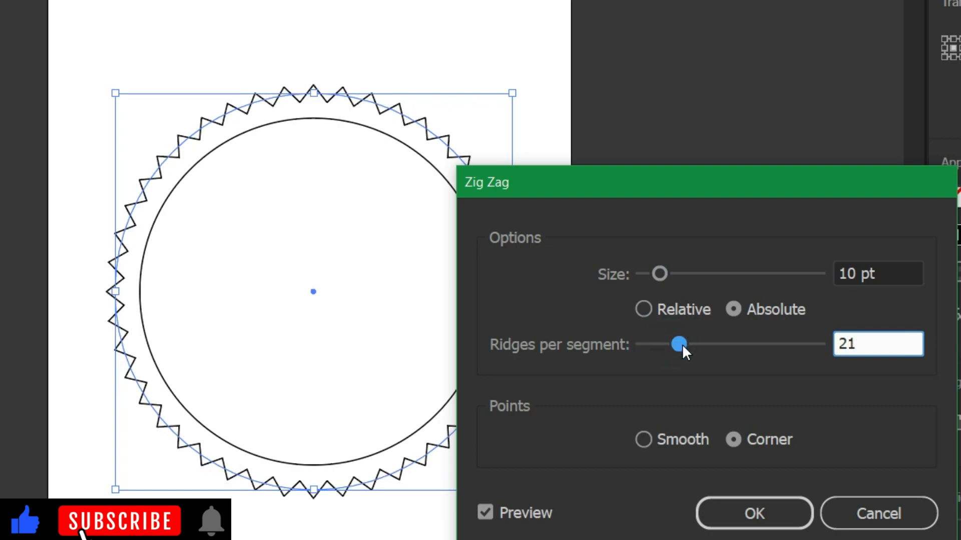
pyautogui.moveTo(675, 344); pyautogui.dragTo(687, 344)
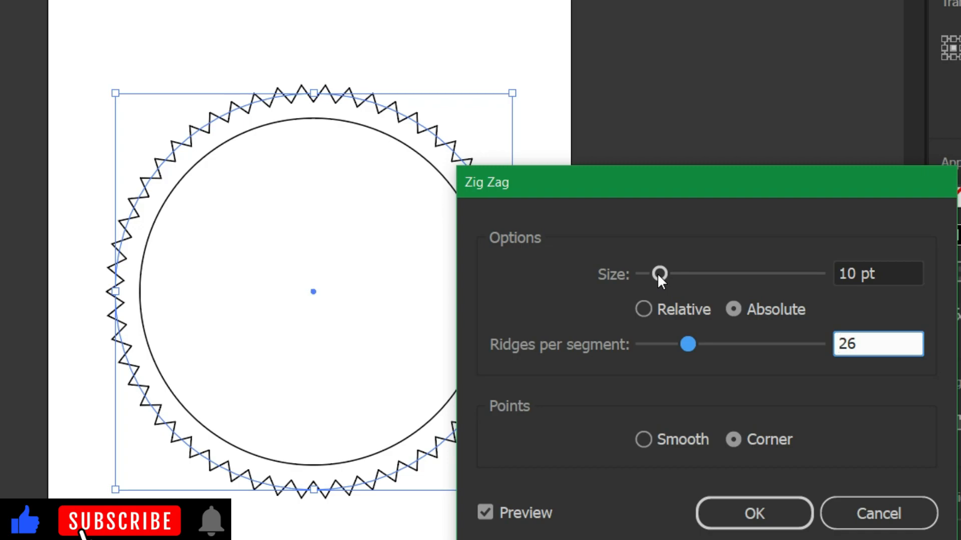
pyautogui.moveTo(659, 273); pyautogui.dragTo(653, 274)
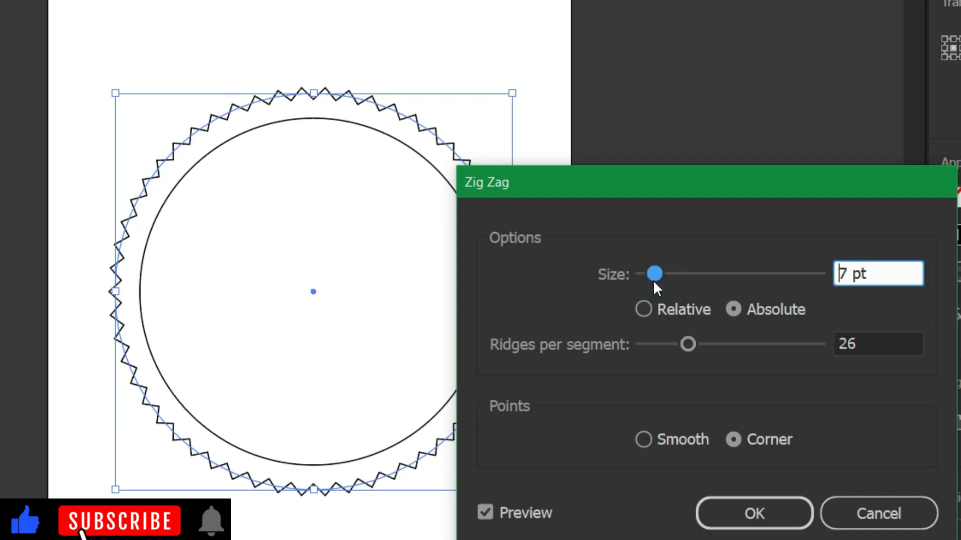
pyautogui.click(643, 439)
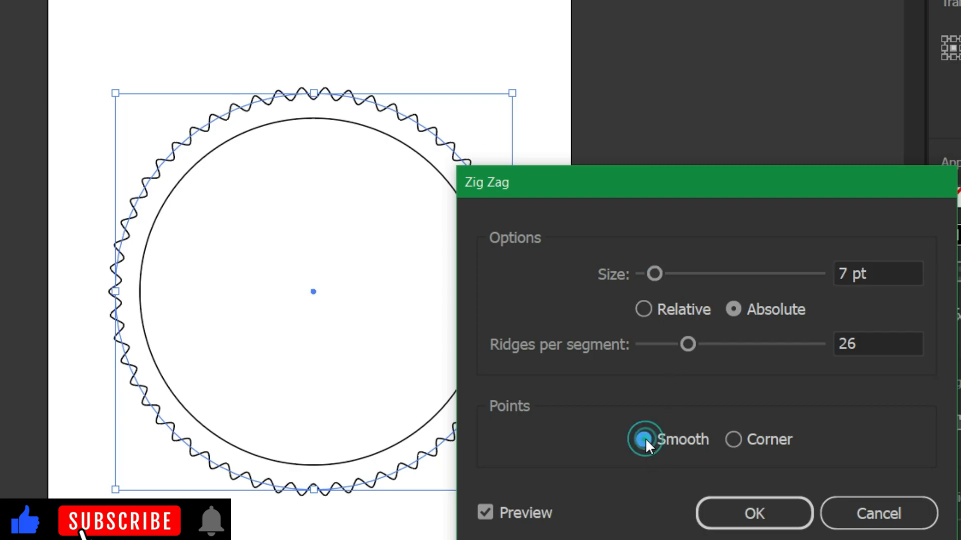
pyautogui.click(754, 513)
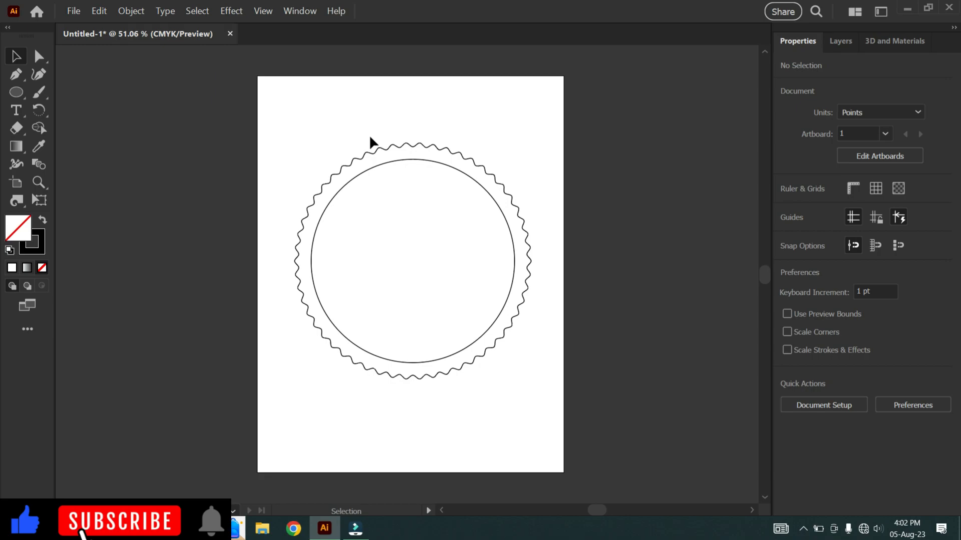
# Add a text frame inside the circle holding a 72 pt '$' in Franklin Gothic Heavy
pyautogui.click(15, 110)
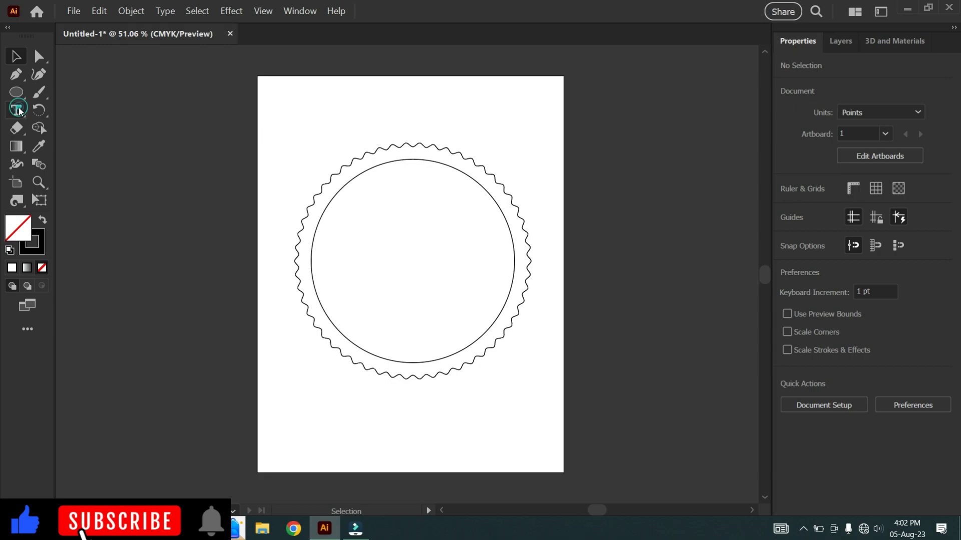
pyautogui.moveTo(350, 209); pyautogui.dragTo(486, 323)
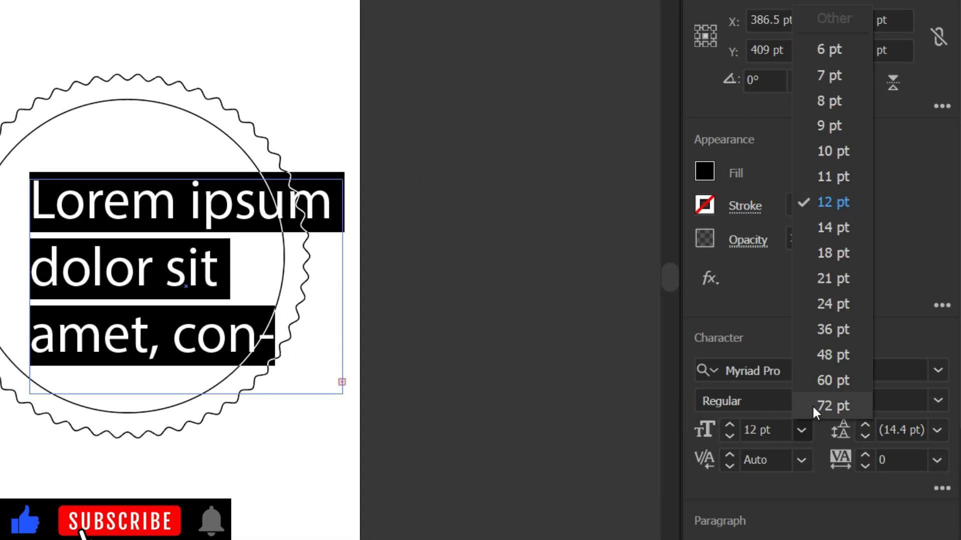
pyautogui.click(830, 406)
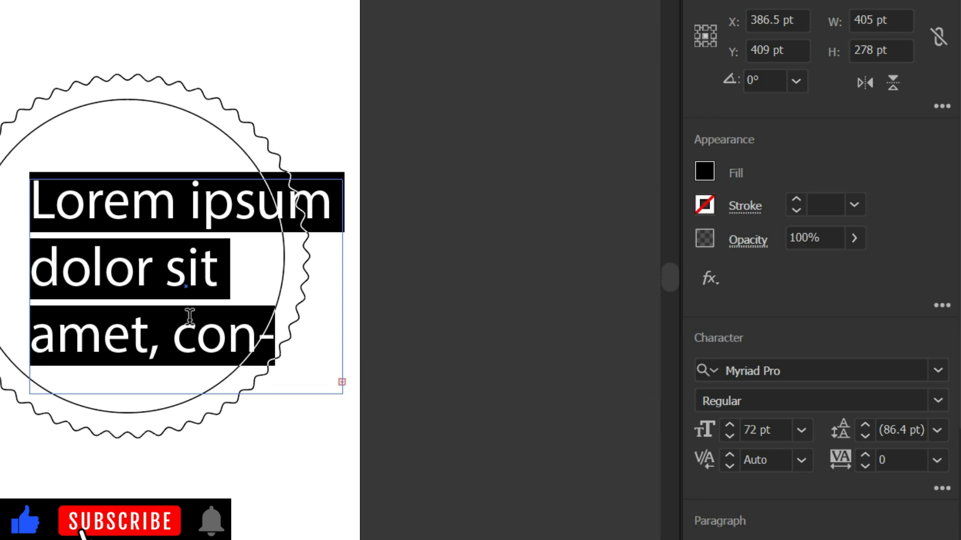
pyautogui.write('$')
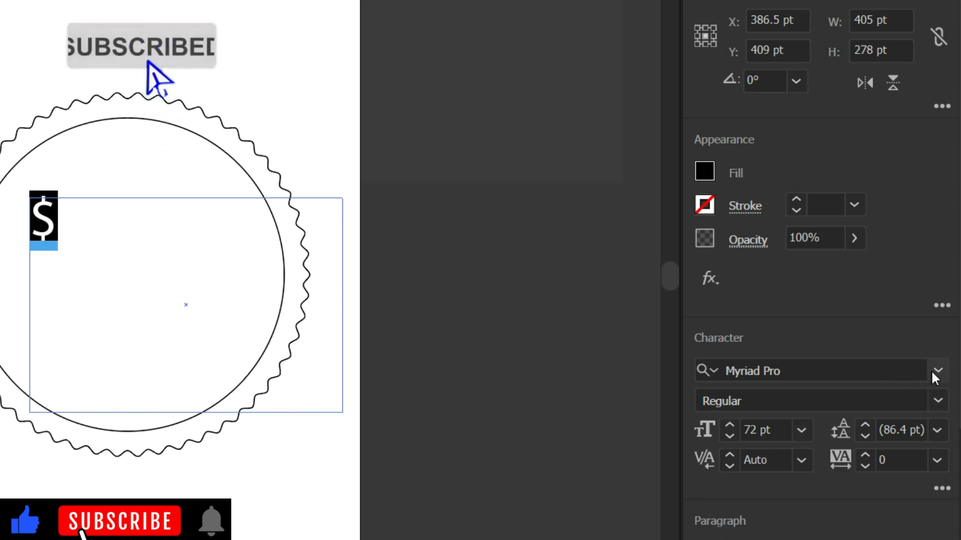
pyautogui.click(938, 370)
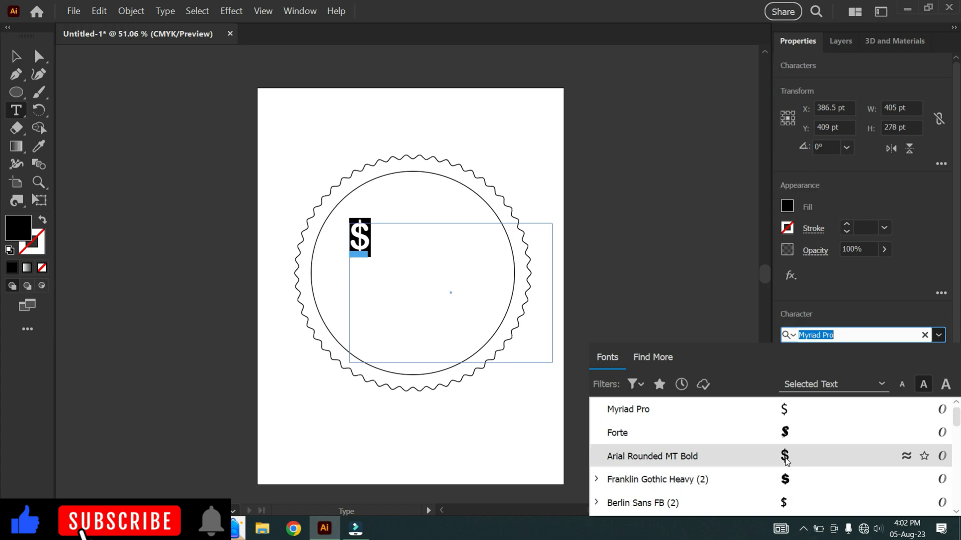
pyautogui.click(655, 479)
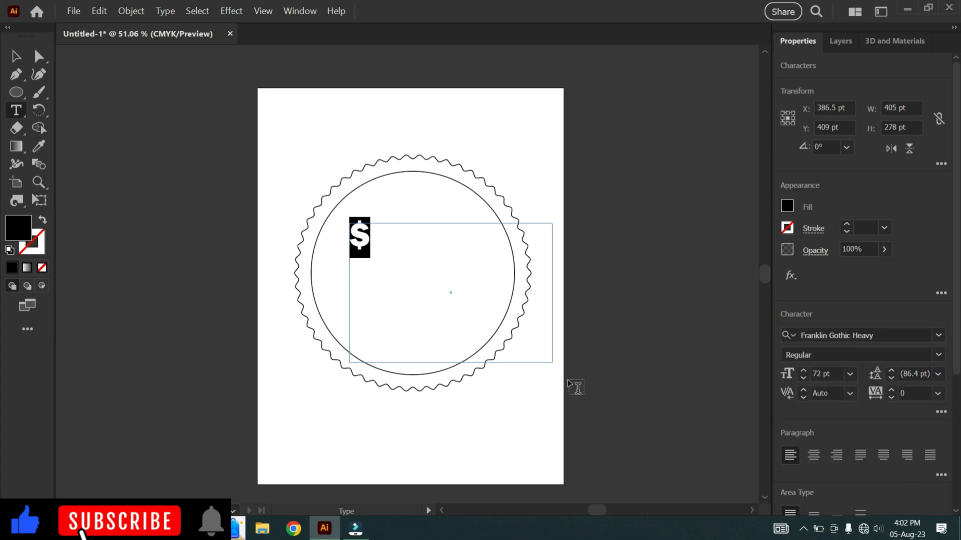
pyautogui.click(15, 56)
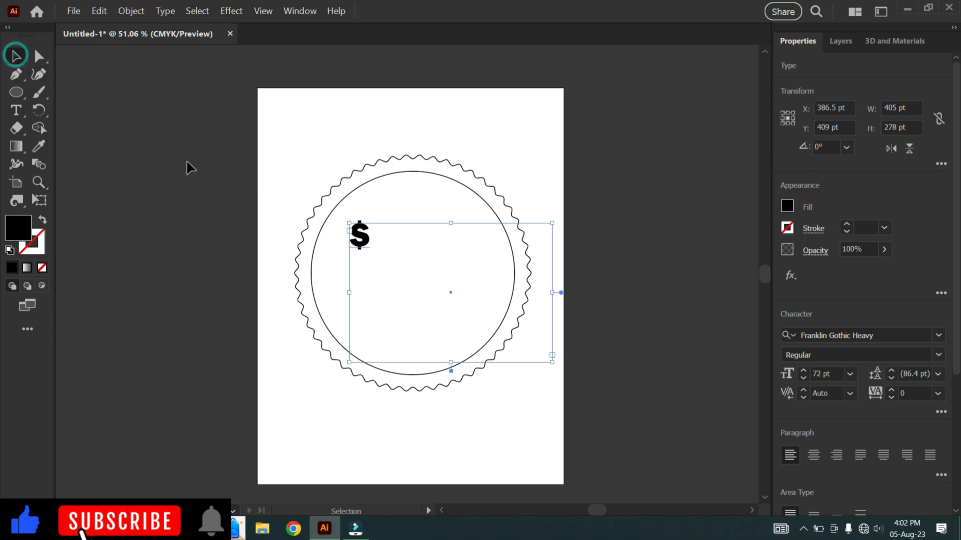
# Convert the dollar sign to outlines and move it to the circle's centre
pyautogui.rightClick(359, 236)
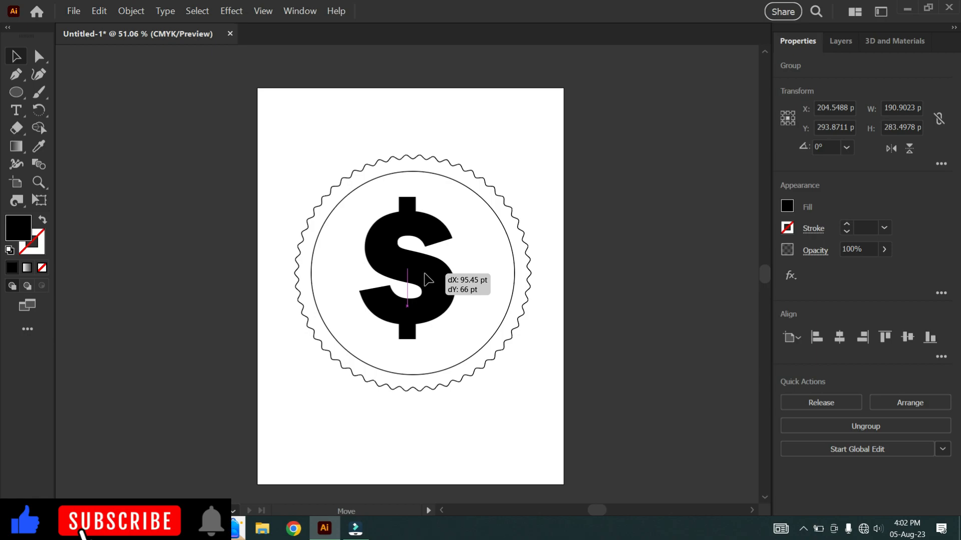
pyautogui.moveTo(407, 294); pyautogui.dragTo(419, 288)
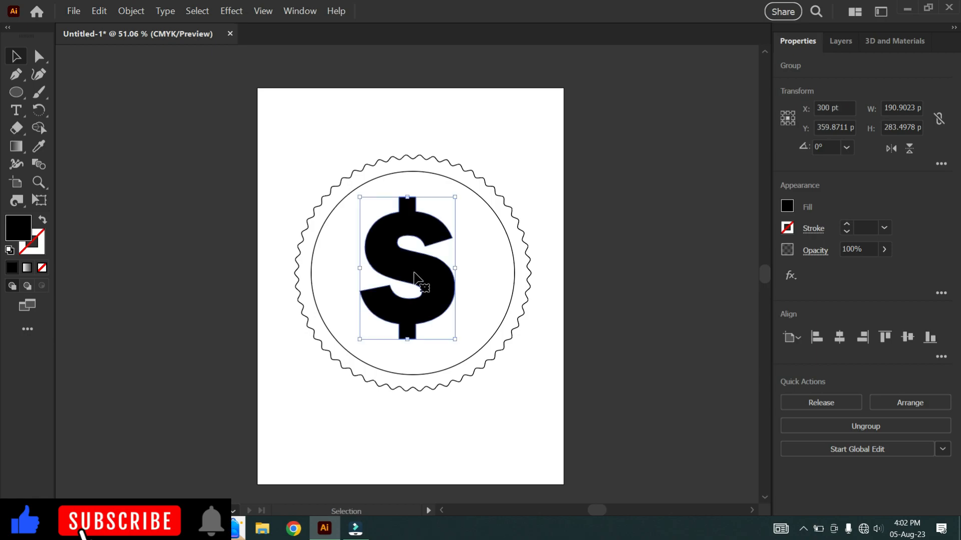
pyautogui.moveTo(149, 67)
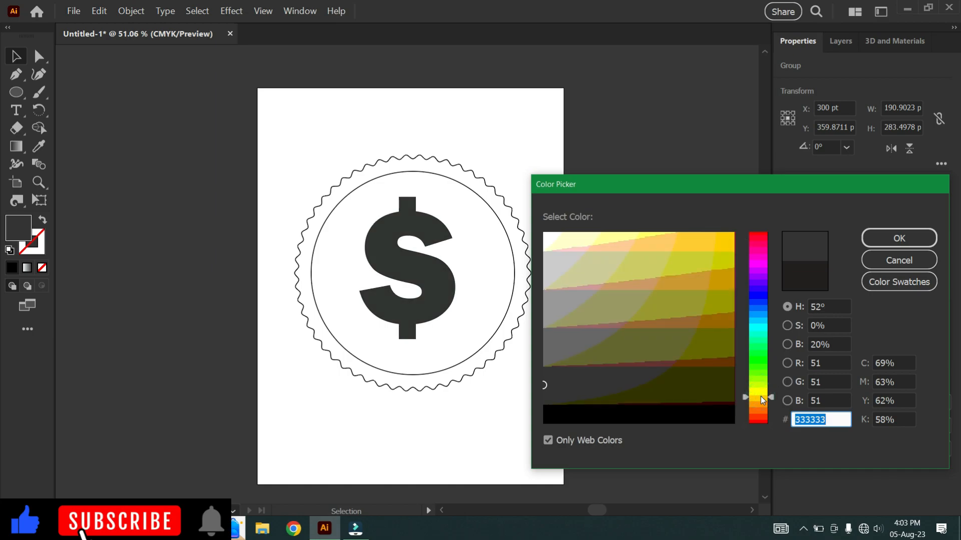
pyautogui.moveTo(764, 367)
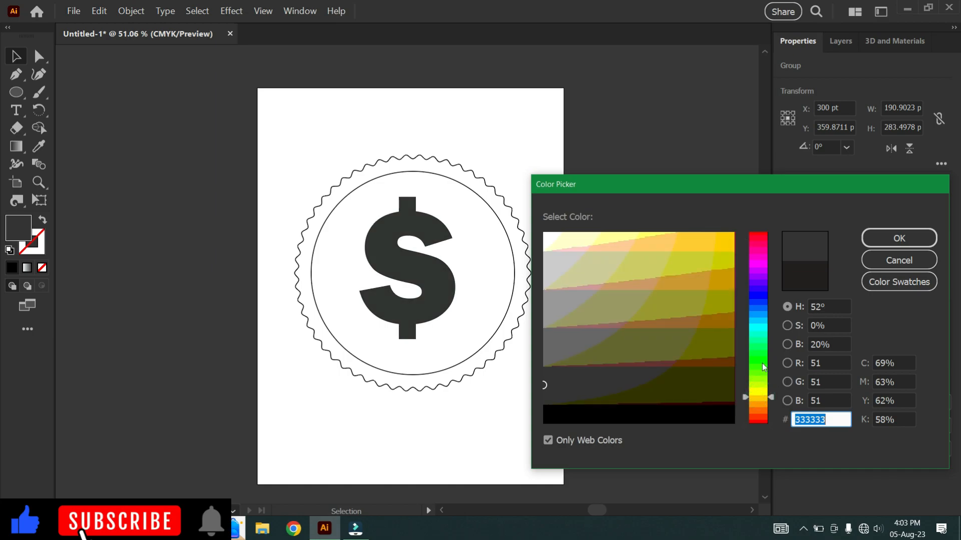
# Colour the dollar sign golden yellow and the inner coin face a pale yellow (#ffff99)
pyautogui.click(703, 244)
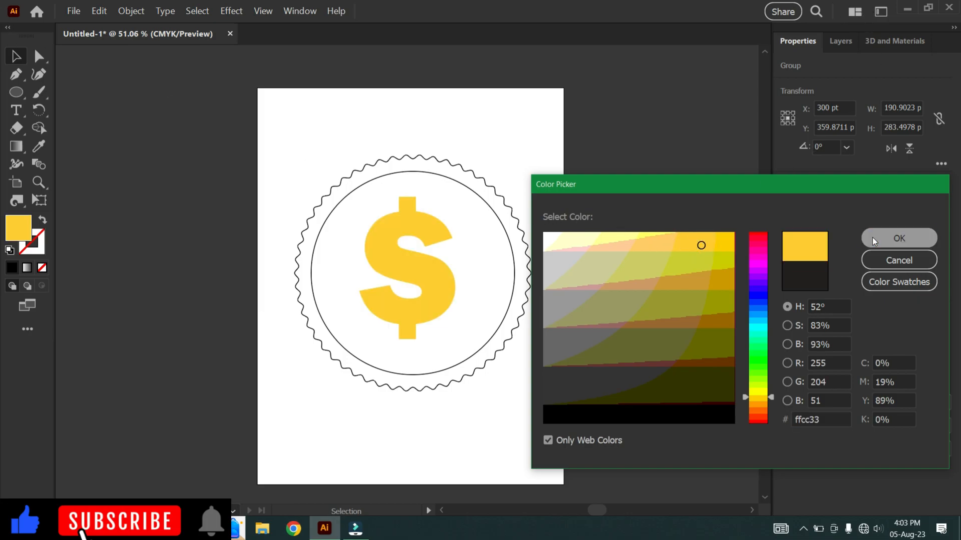
pyautogui.click(898, 238)
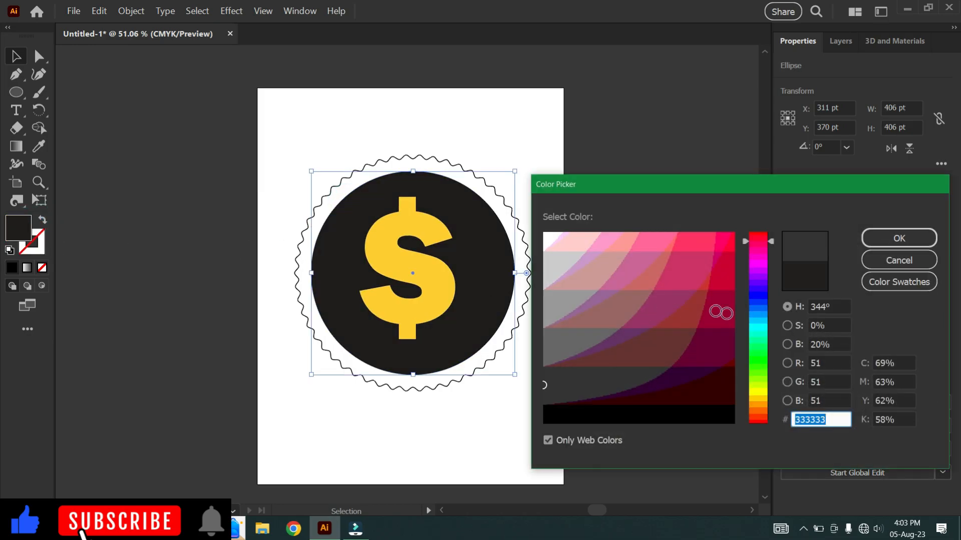
pyautogui.moveTo(757, 241); pyautogui.dragTo(757, 392)
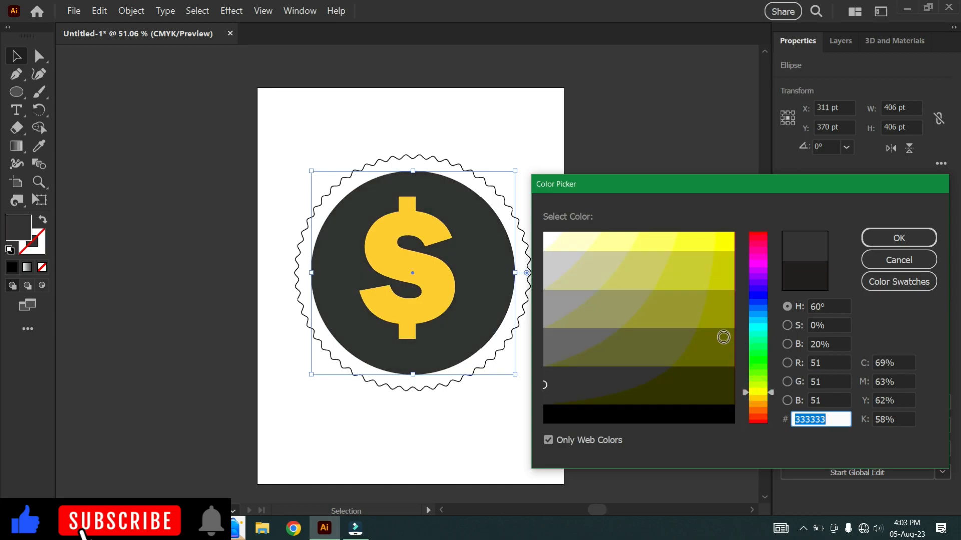
pyautogui.click(656, 239)
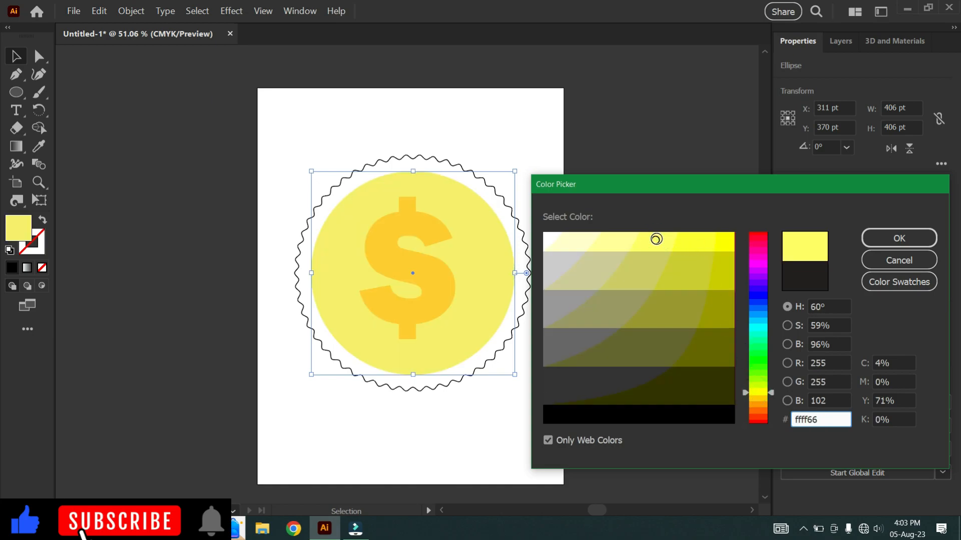
pyautogui.click(615, 241)
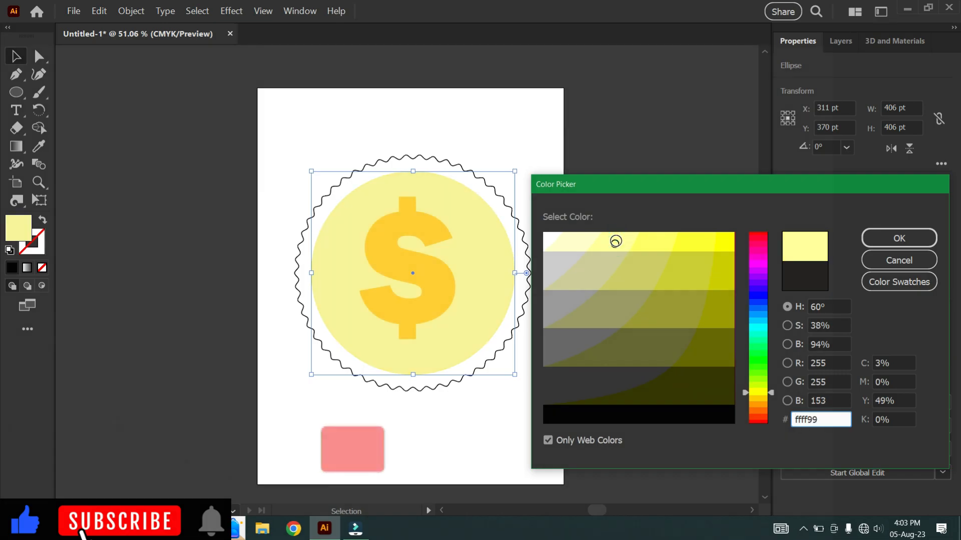
pyautogui.click(898, 238)
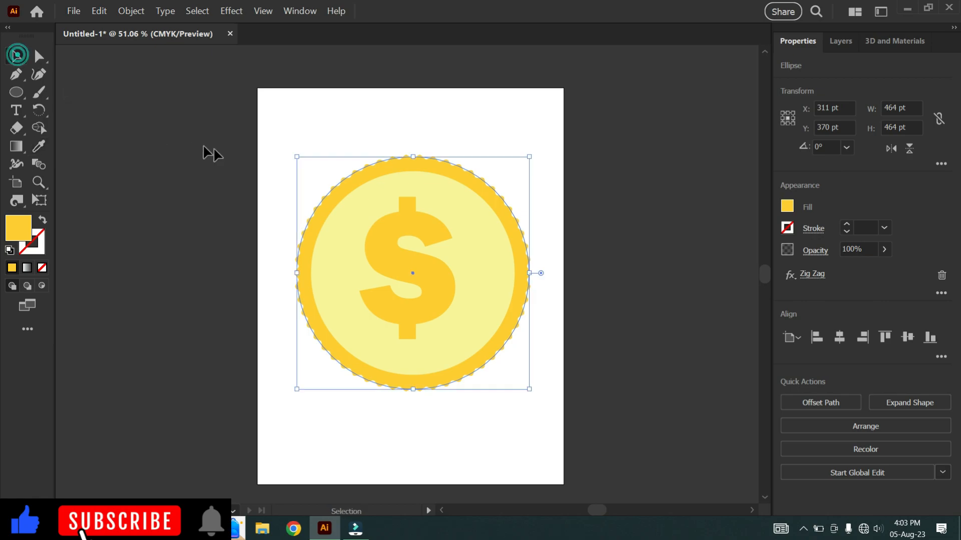
pyautogui.click(289, 152)
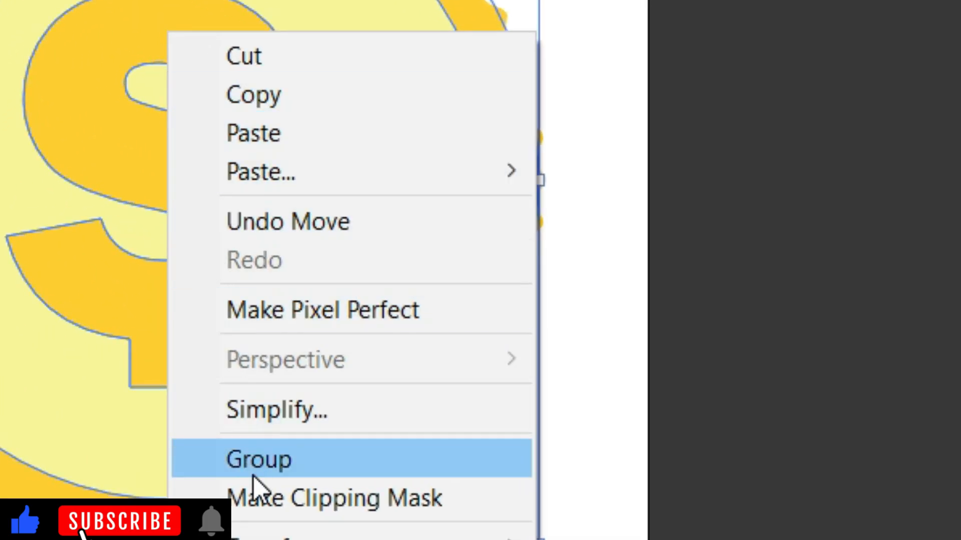
# Group the coin parts and bring up Effect > 3D and Materials > Extrude & Bevel
pyautogui.click(258, 460)
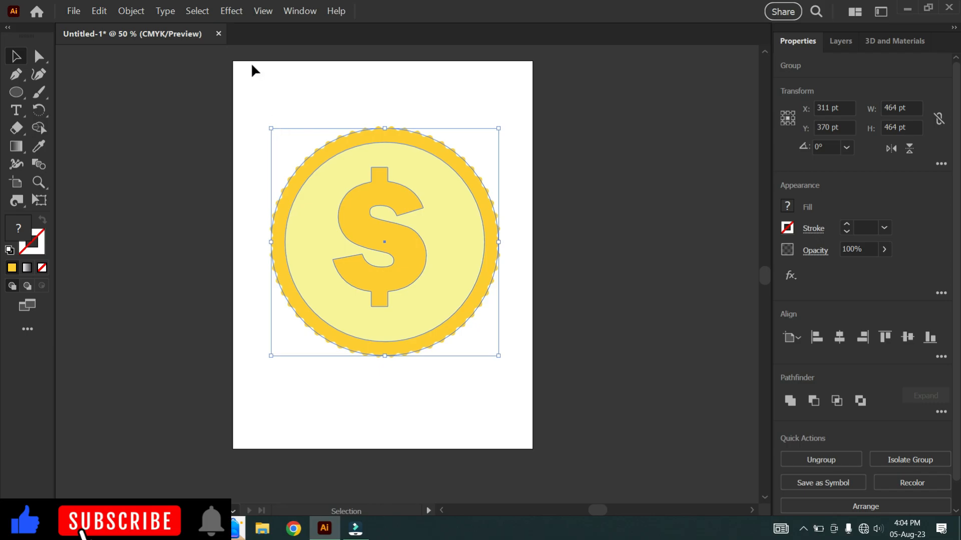
pyautogui.click(231, 11)
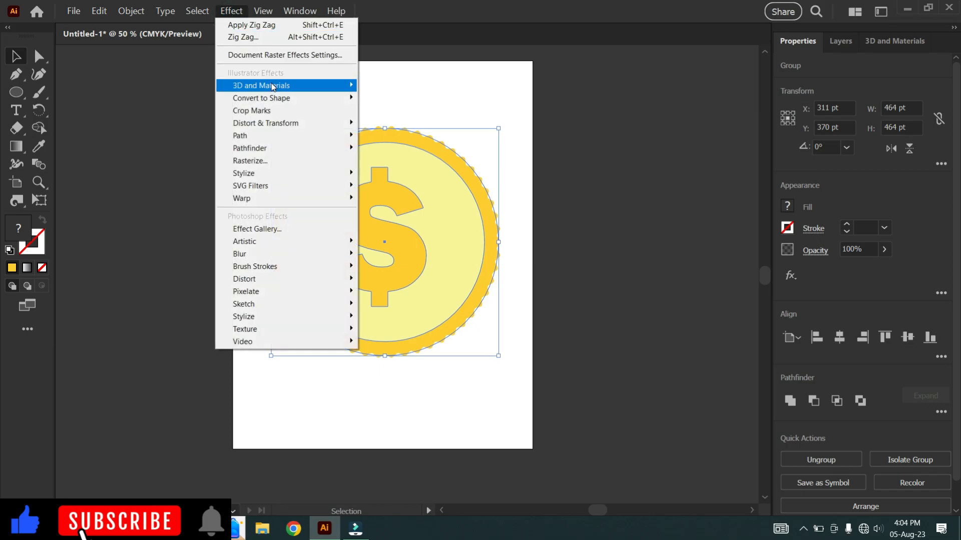
pyautogui.moveTo(258, 85)
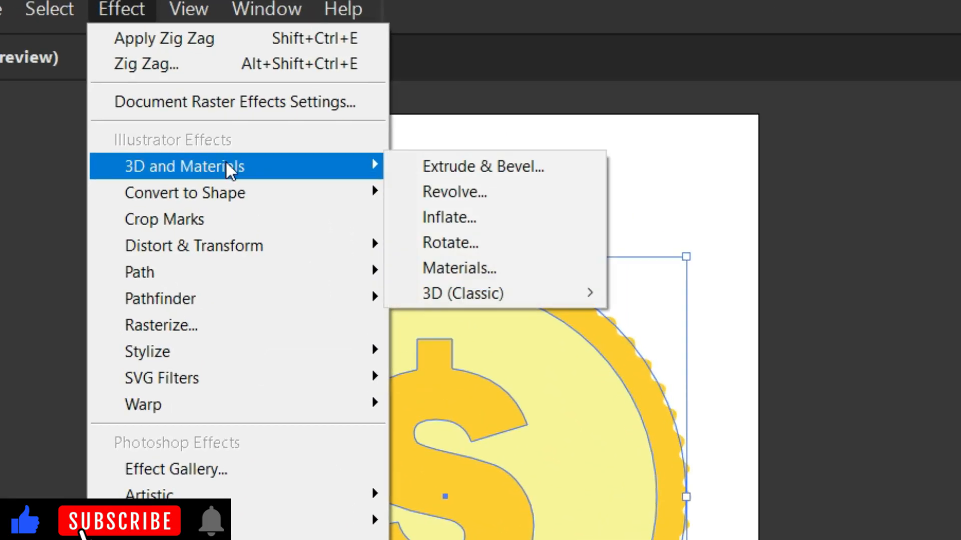
pyautogui.moveTo(485, 167)
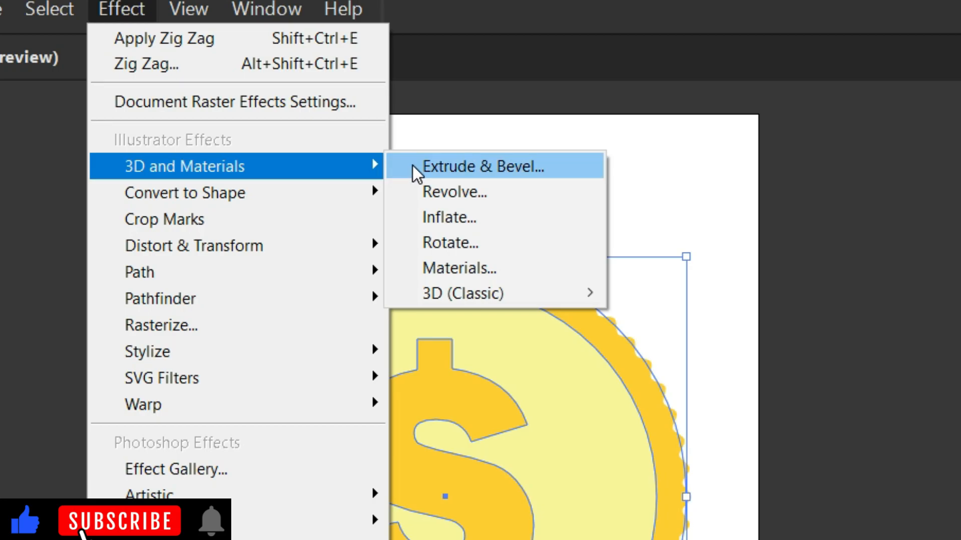
pyautogui.click(483, 166)
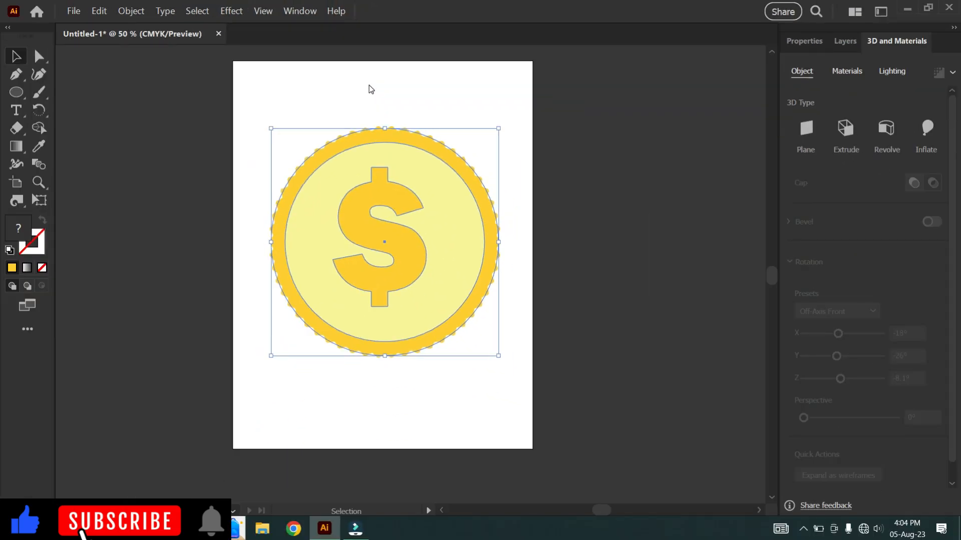
# Extrude the coin into a 3D disc with a depth of about 61 pt
pyautogui.click(846, 129)
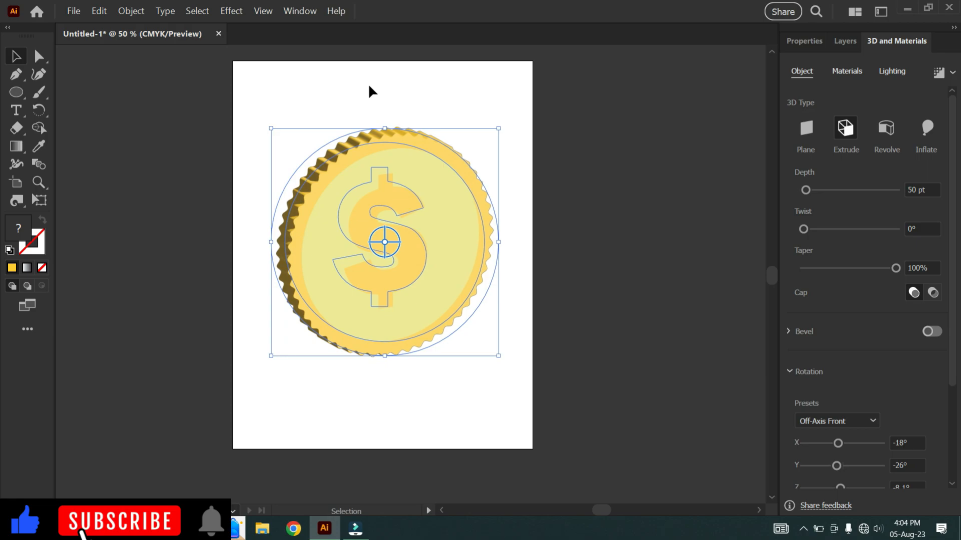
pyautogui.moveTo(375, 111)
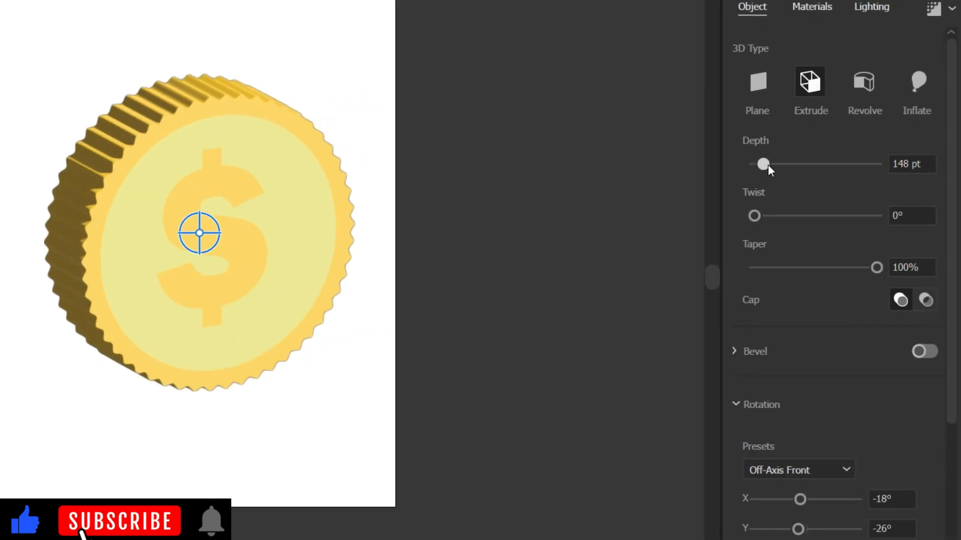
pyautogui.moveTo(763, 163); pyautogui.dragTo(754, 163)
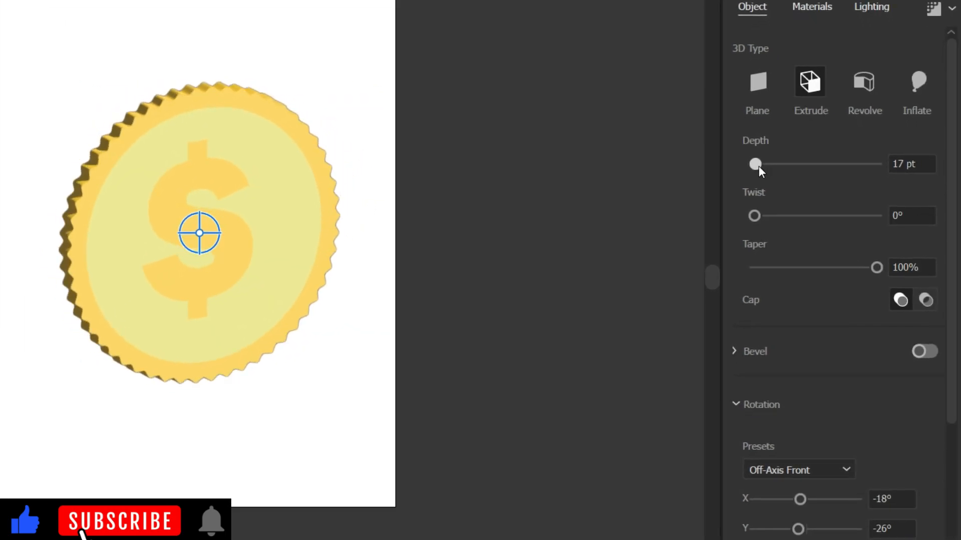
pyautogui.moveTo(755, 163); pyautogui.dragTo(758, 164)
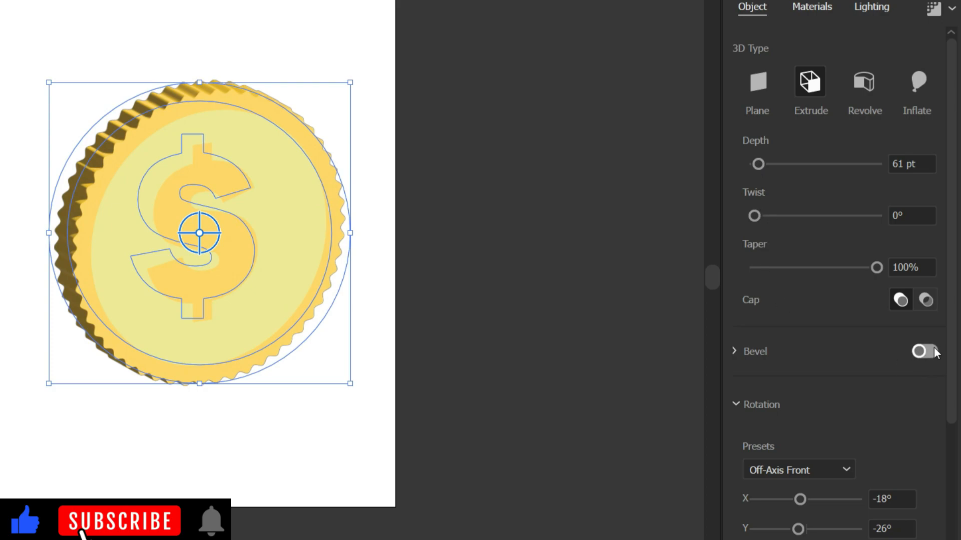
# Turn on Bevel and choose the Round Outline bevel shape after trying others
pyautogui.click(925, 351)
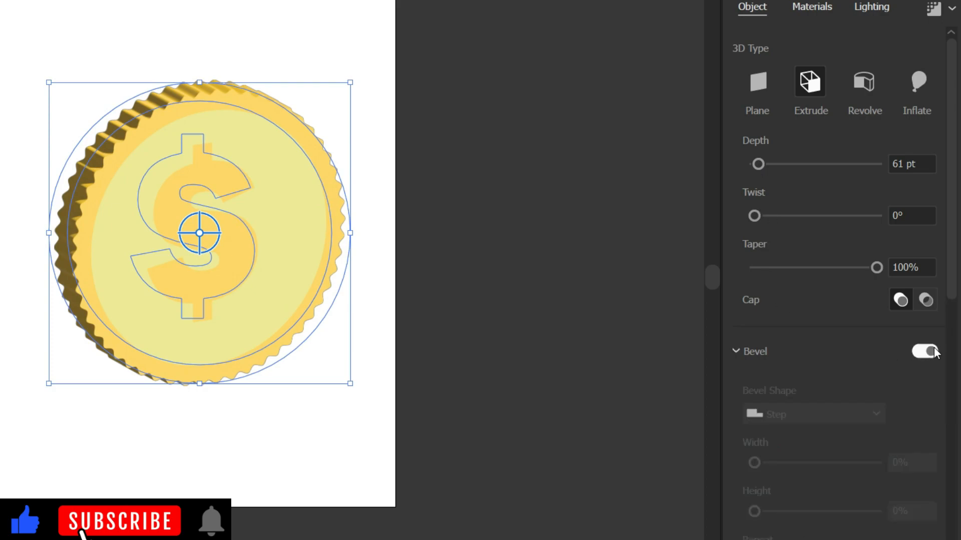
pyautogui.click(923, 351)
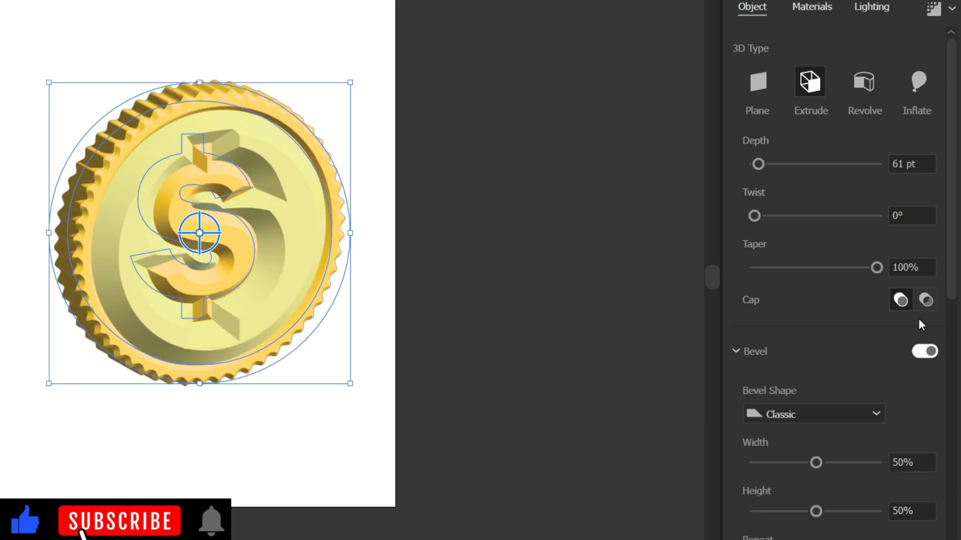
pyautogui.moveTo(930, 393)
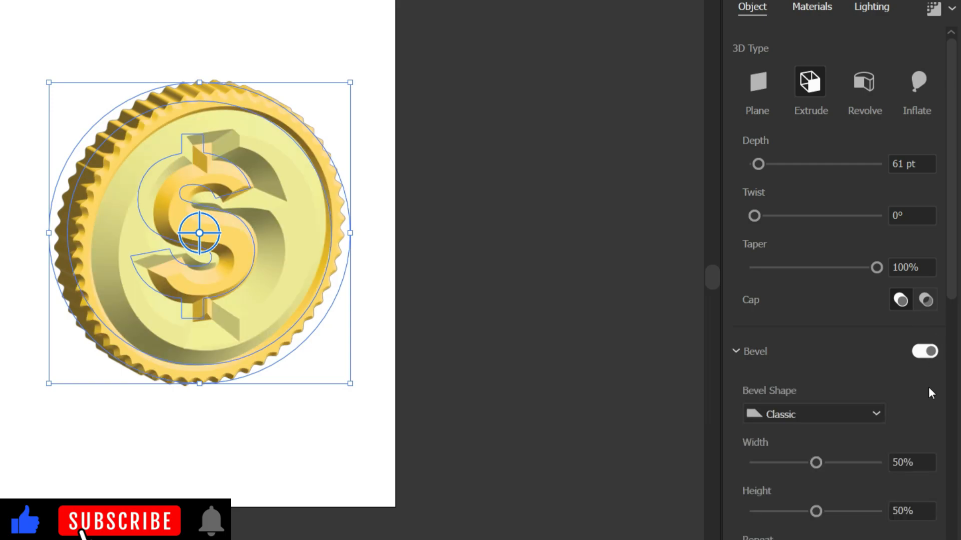
pyautogui.click(813, 413)
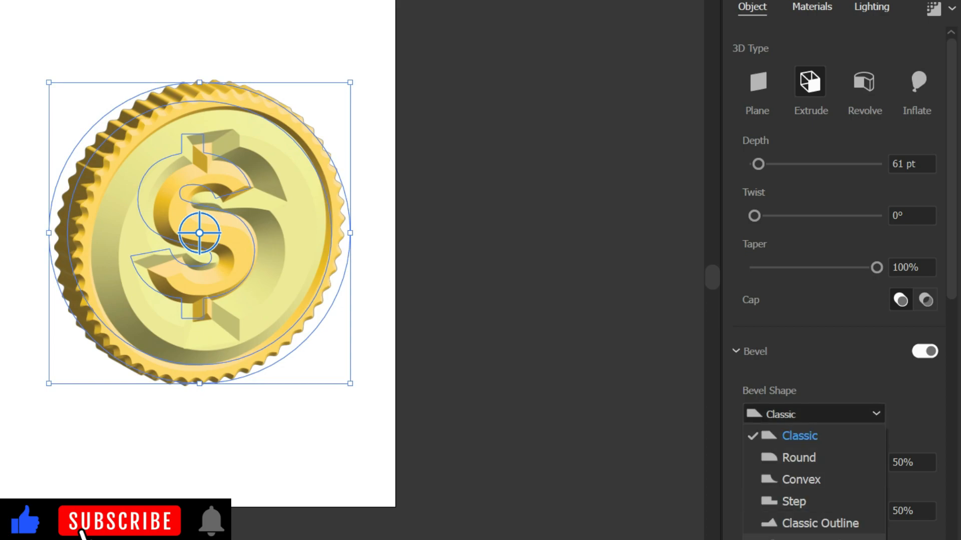
pyautogui.click(798, 458)
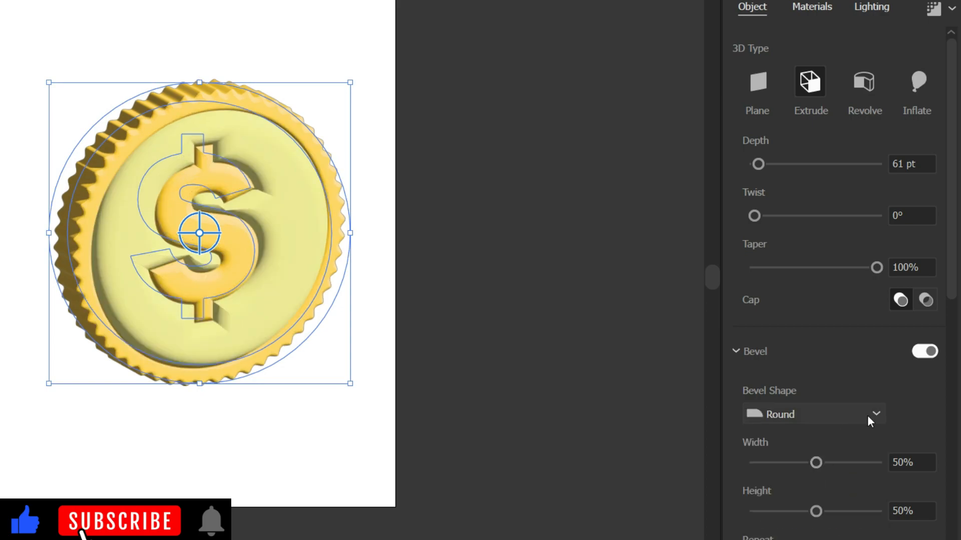
pyautogui.click(812, 413)
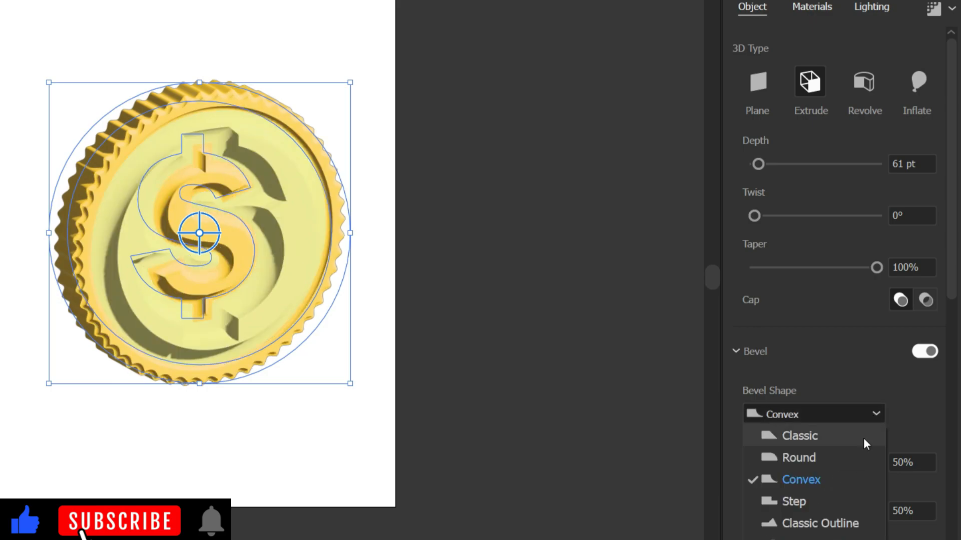
pyautogui.click(793, 502)
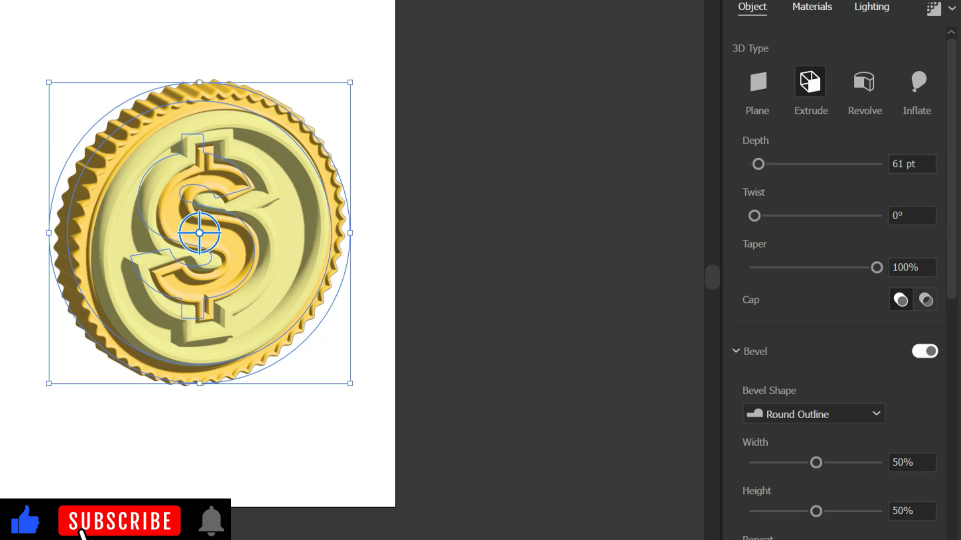
# Set the bevel height to about 35% and width to about 24%
pyautogui.moveTo(817, 511); pyautogui.dragTo(814, 511)
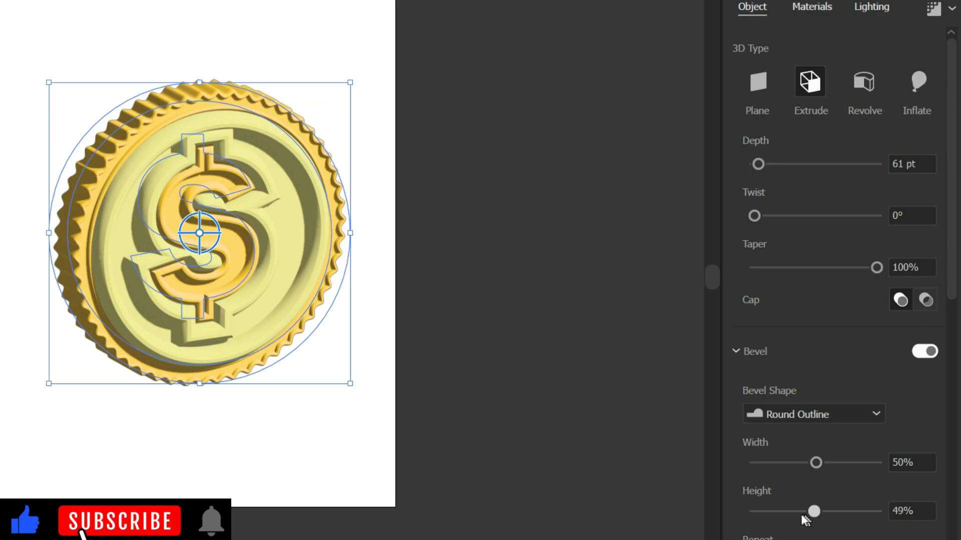
pyautogui.moveTo(814, 462); pyautogui.dragTo(784, 462)
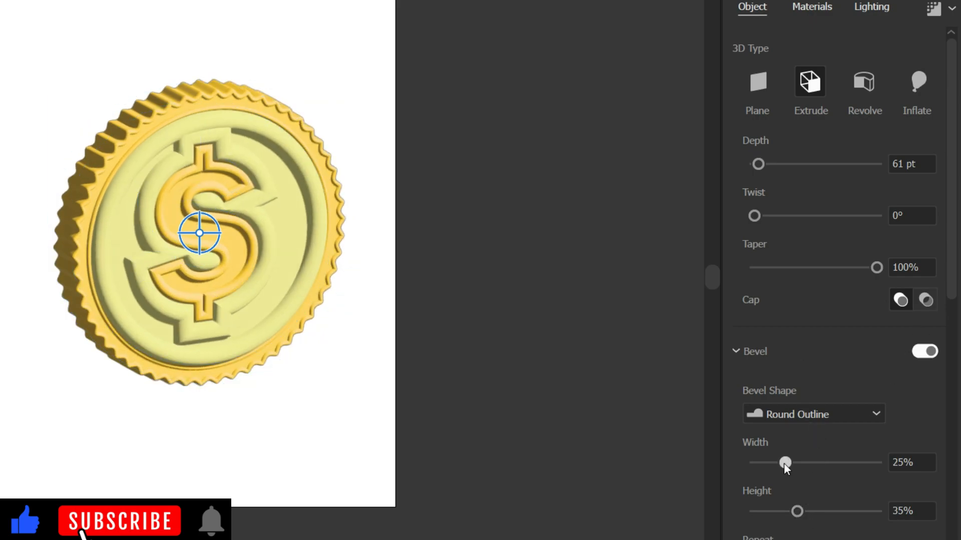
pyautogui.moveTo(786, 463); pyautogui.dragTo(778, 463)
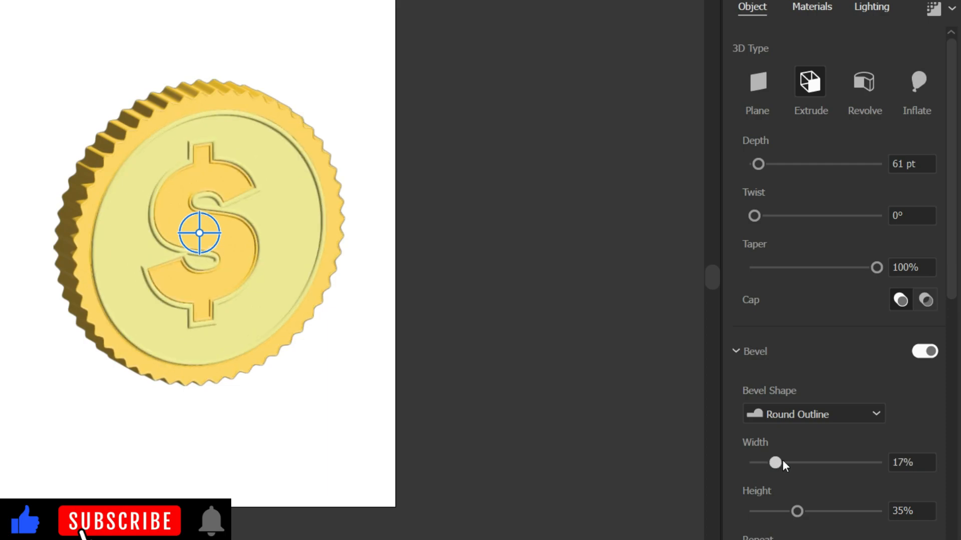
pyautogui.moveTo(777, 463); pyautogui.dragTo(783, 462)
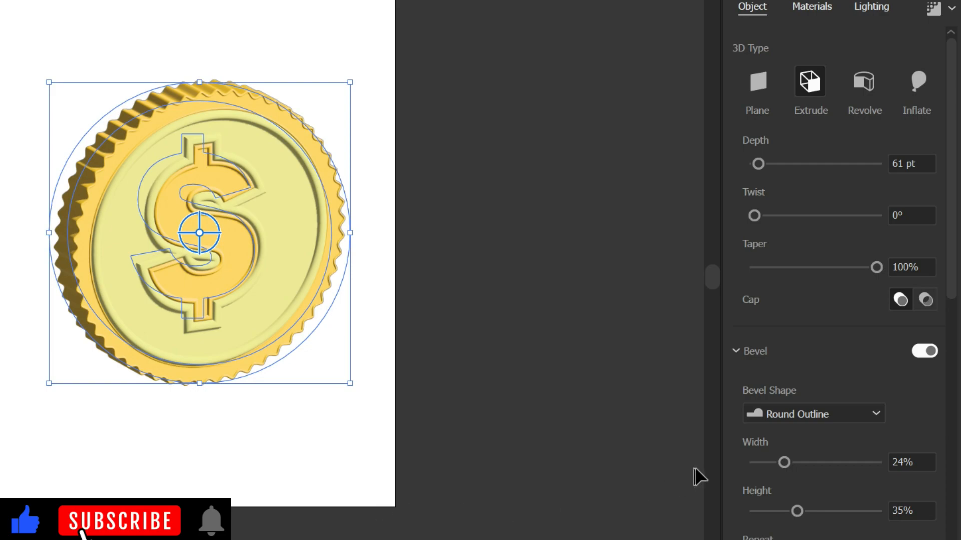
# Adjust the coin's perspective under Off-Axis Front rotation and move to its material settings
pyautogui.scroll(-3)
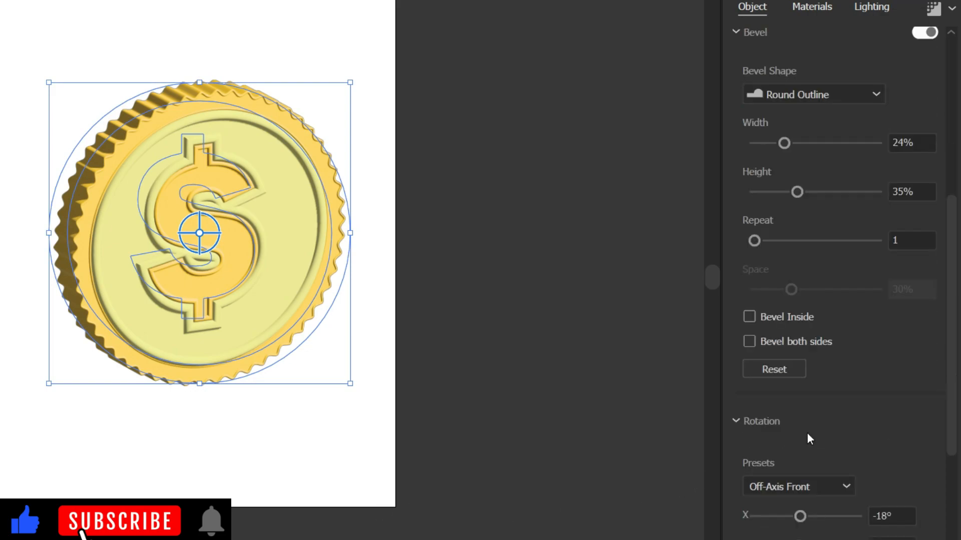
pyautogui.moveTo(814, 407)
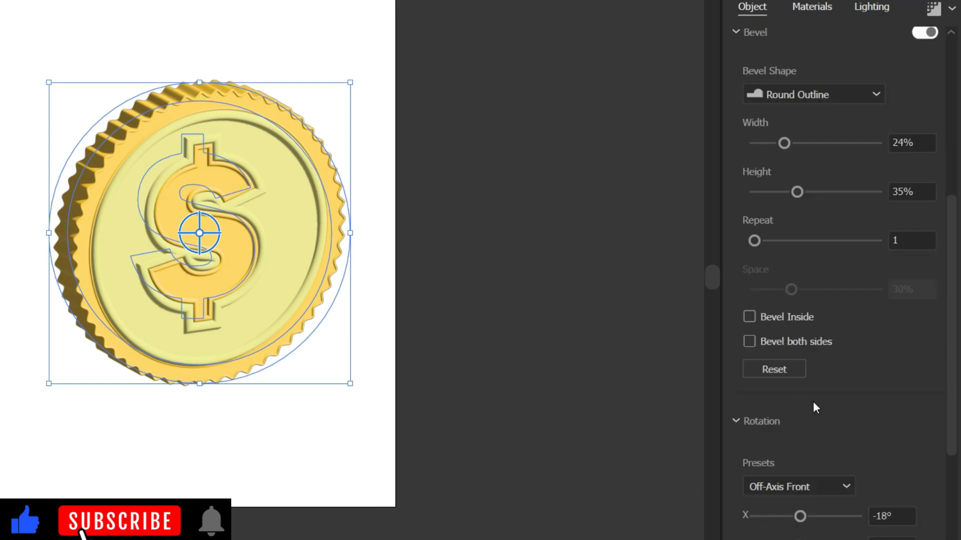
pyautogui.scroll(-3)
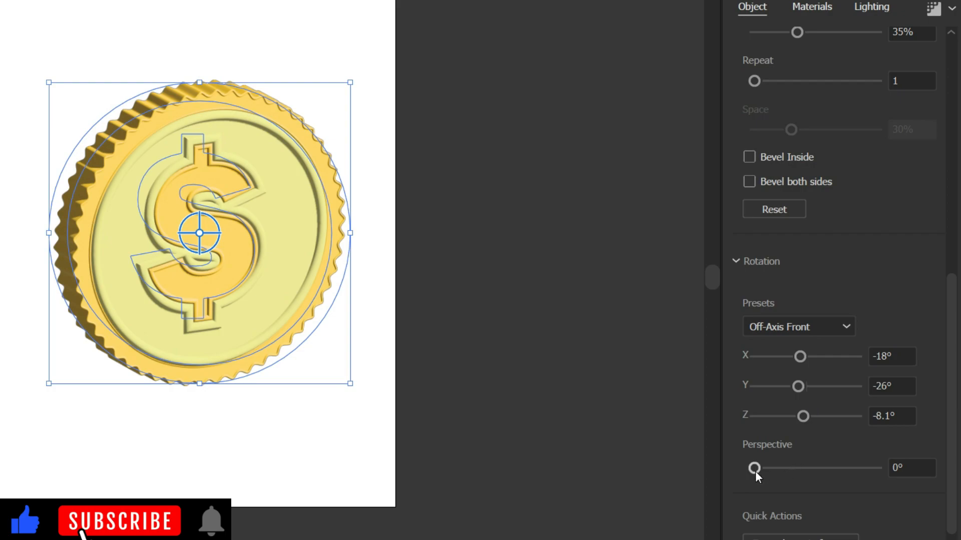
pyautogui.moveTo(754, 468); pyautogui.dragTo(772, 468)
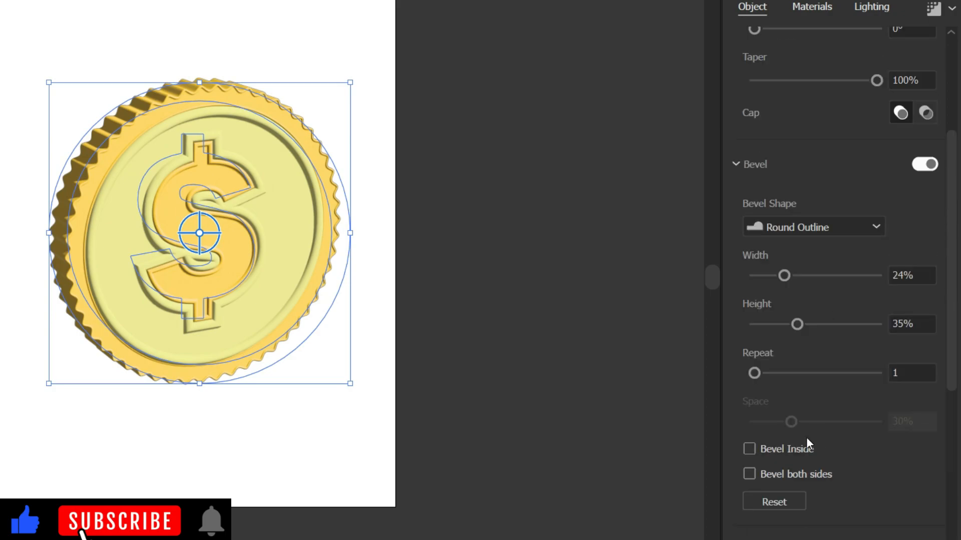
pyautogui.scroll(-3)
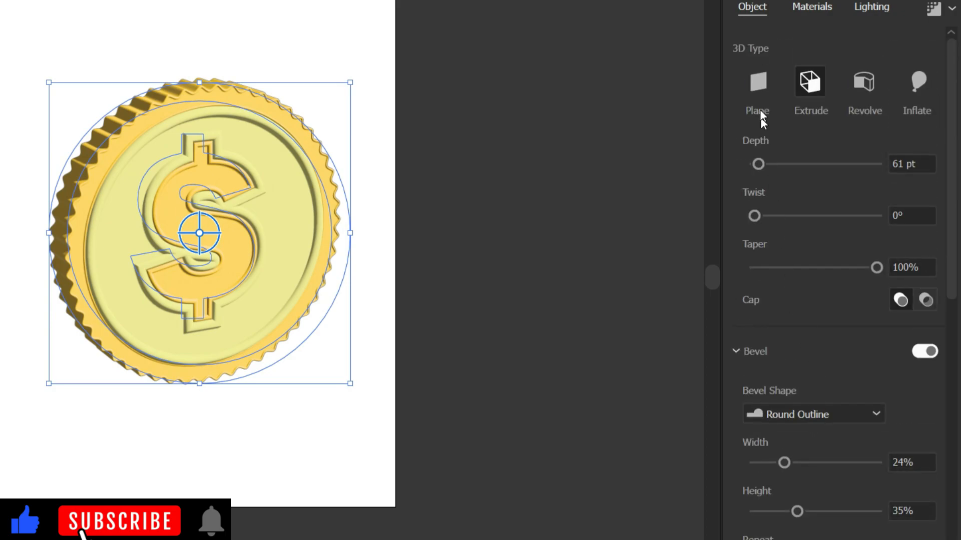
pyautogui.click(812, 7)
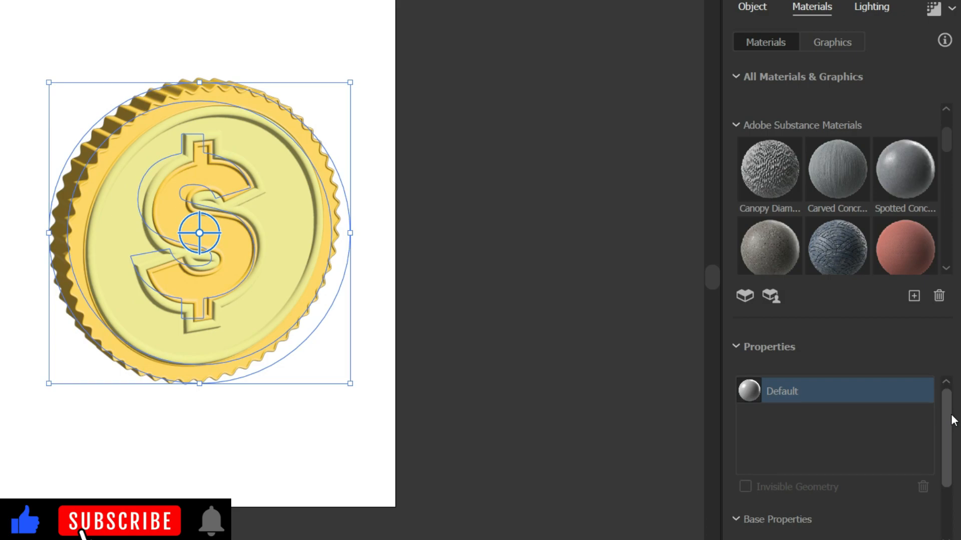
# Set the Default material's Roughness to 0 and Metallic to 1
pyautogui.scroll(-3)
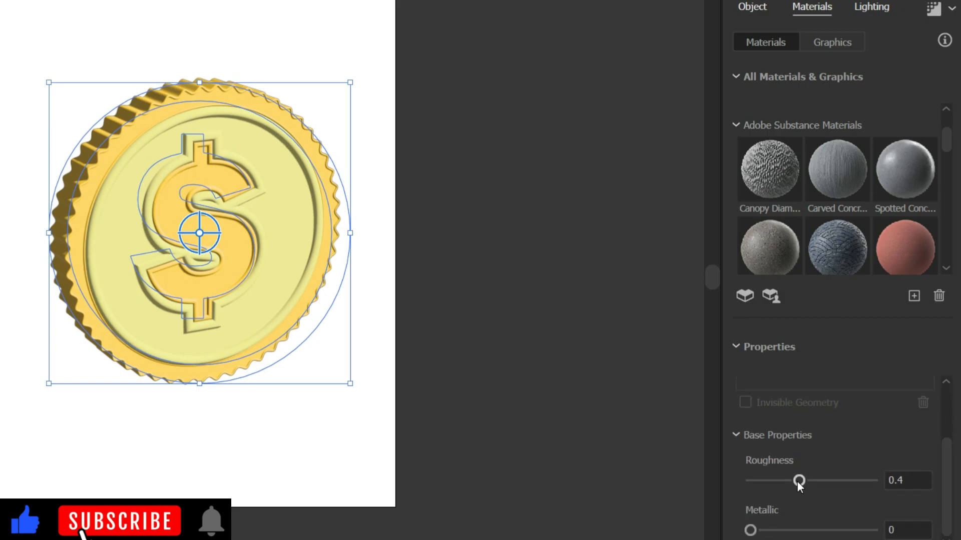
pyautogui.moveTo(798, 481); pyautogui.dragTo(749, 481)
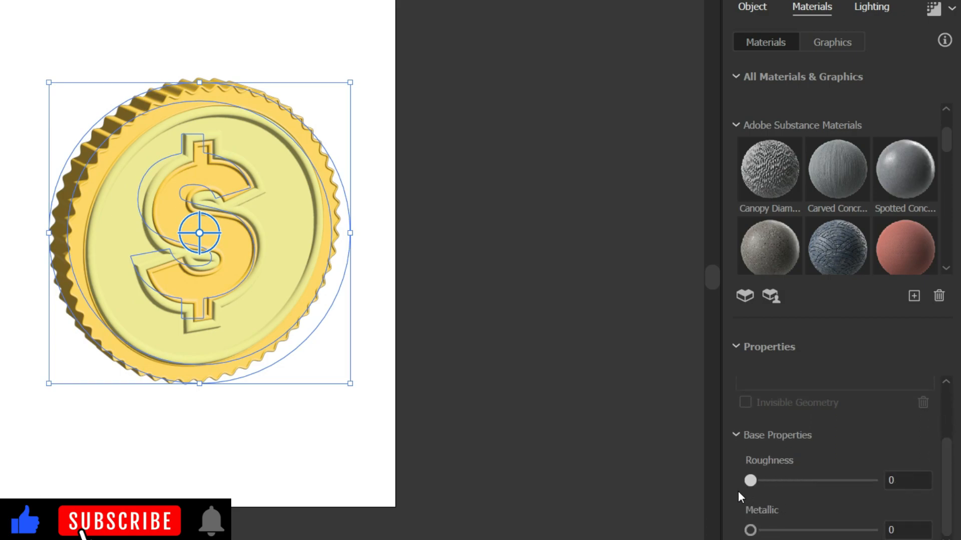
pyautogui.moveTo(750, 530); pyautogui.dragTo(777, 530)
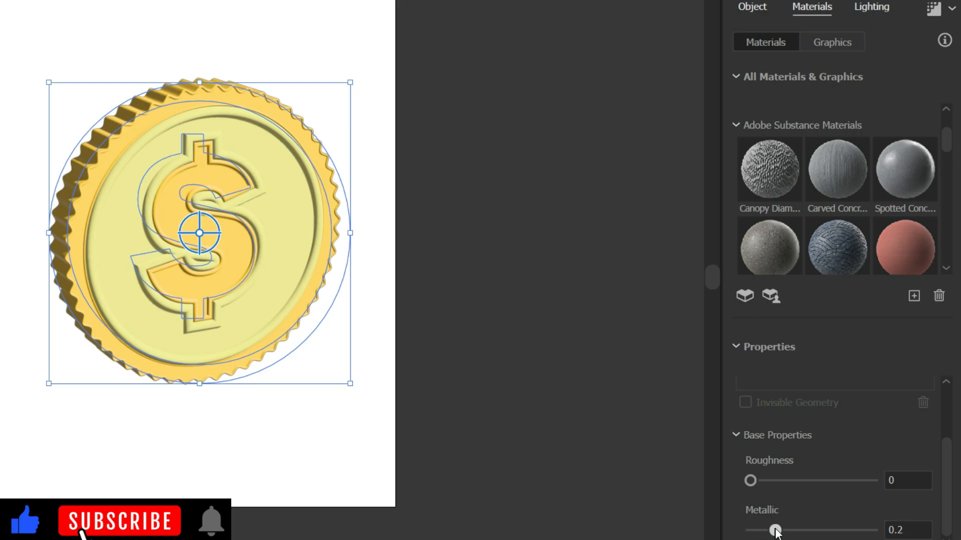
pyautogui.moveTo(774, 530); pyautogui.dragTo(872, 530)
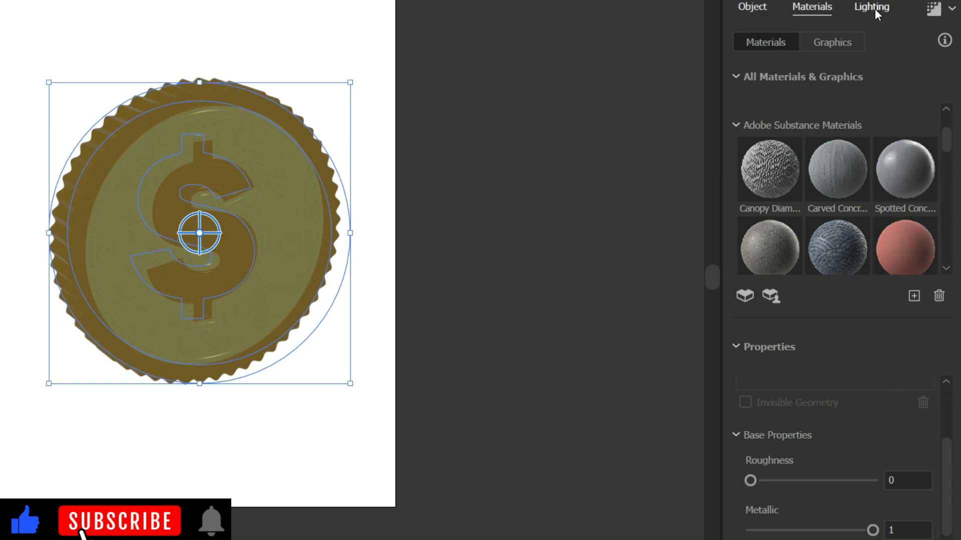
# In Lighting, turn Shadows on, position Below Object, and widen Shadow Bounds to about 233%
pyautogui.click(869, 7)
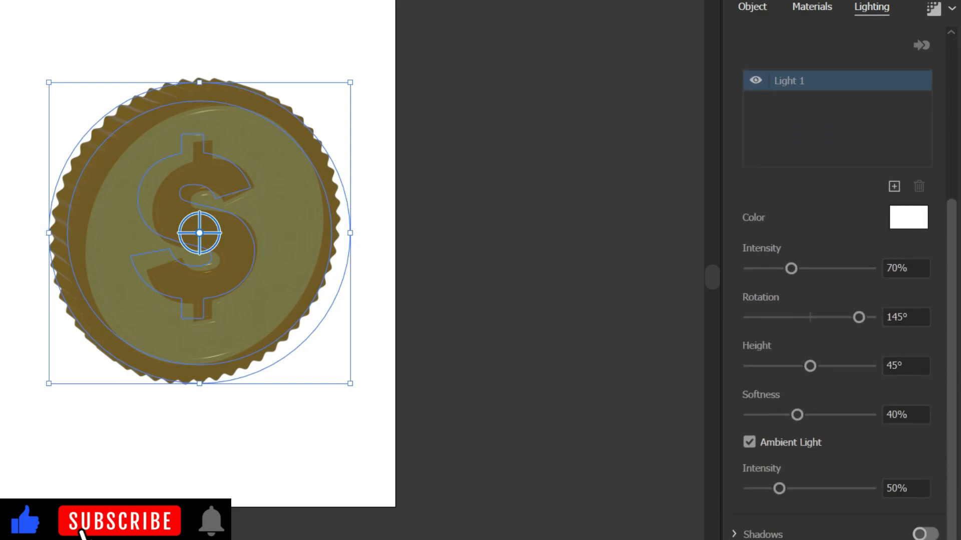
pyautogui.click(930, 534)
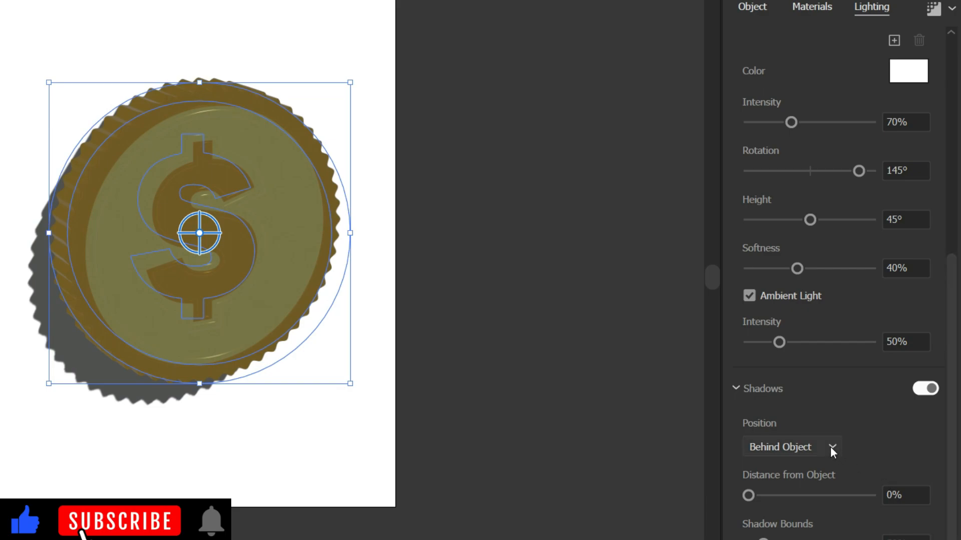
pyautogui.click(789, 447)
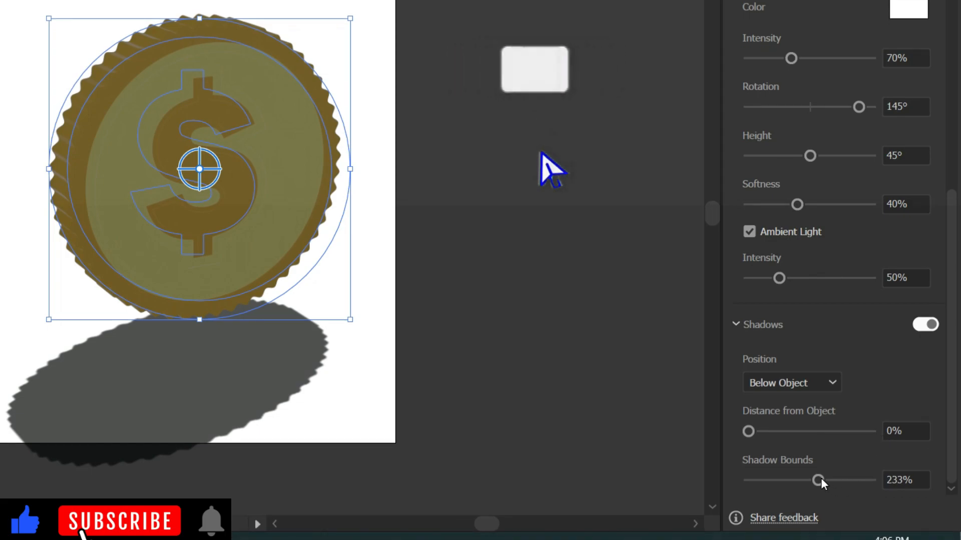
pyautogui.moveTo(822, 480); pyautogui.dragTo(869, 480)
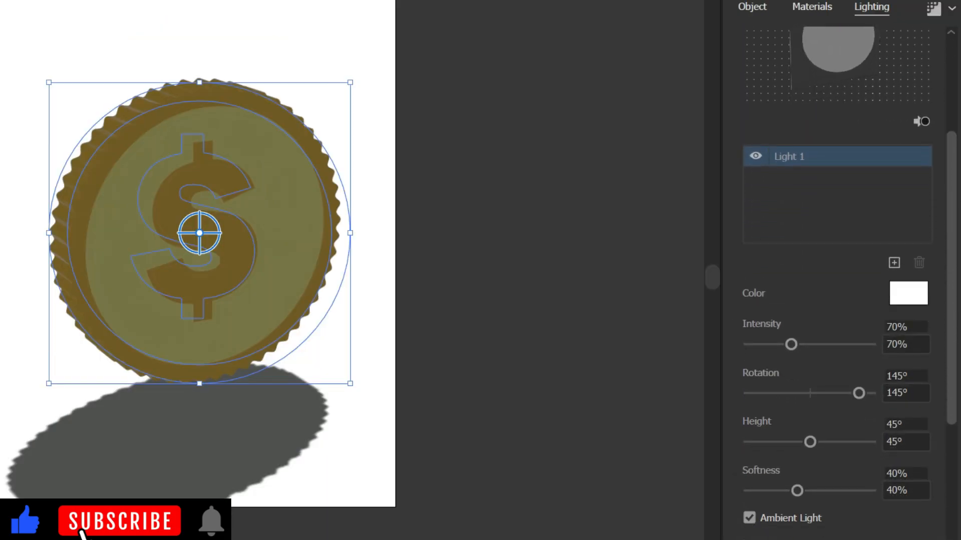
# Rotate the light to 16° so the shadow falls left and raise Intensity to 111%
pyautogui.moveTo(858, 393); pyautogui.dragTo(845, 311)
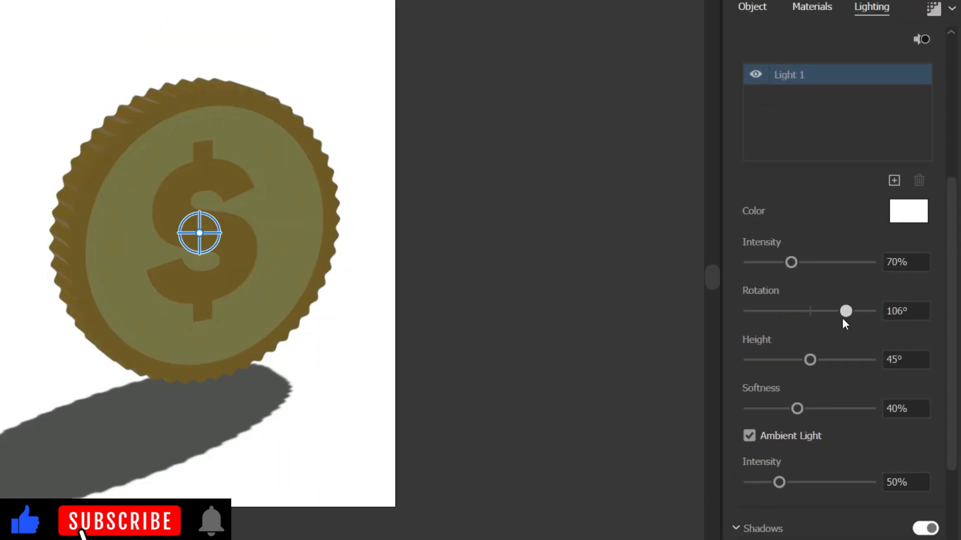
pyautogui.moveTo(846, 310); pyautogui.dragTo(762, 310)
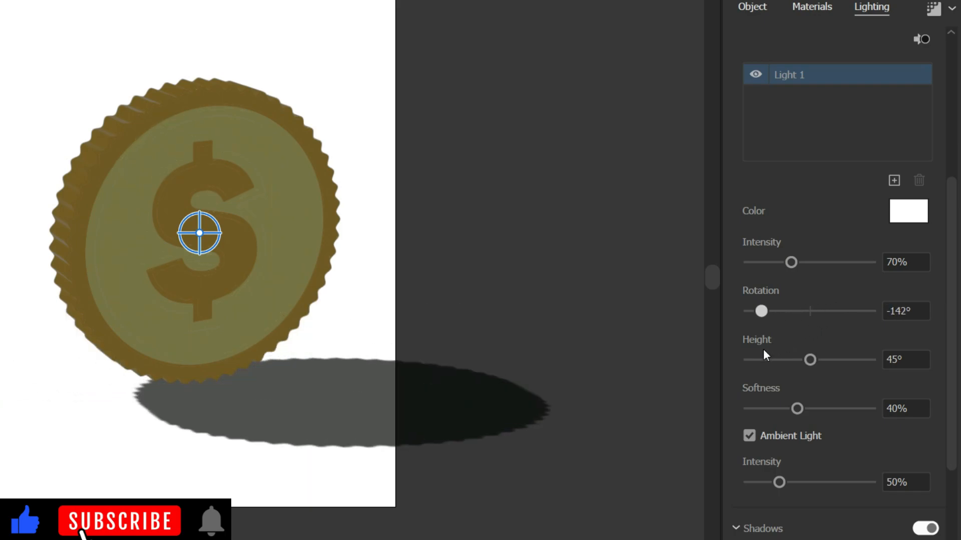
pyautogui.moveTo(761, 310); pyautogui.dragTo(813, 310)
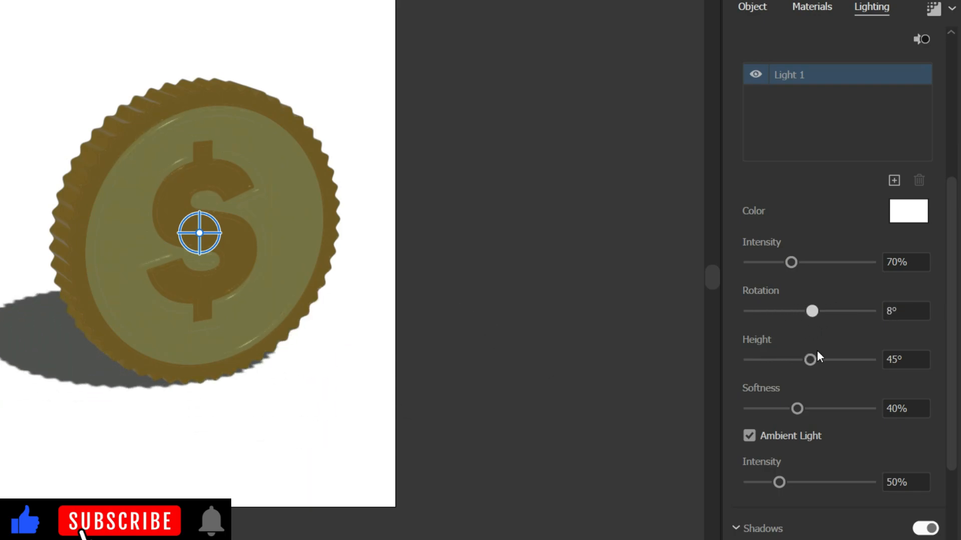
pyautogui.moveTo(813, 310); pyautogui.dragTo(815, 310)
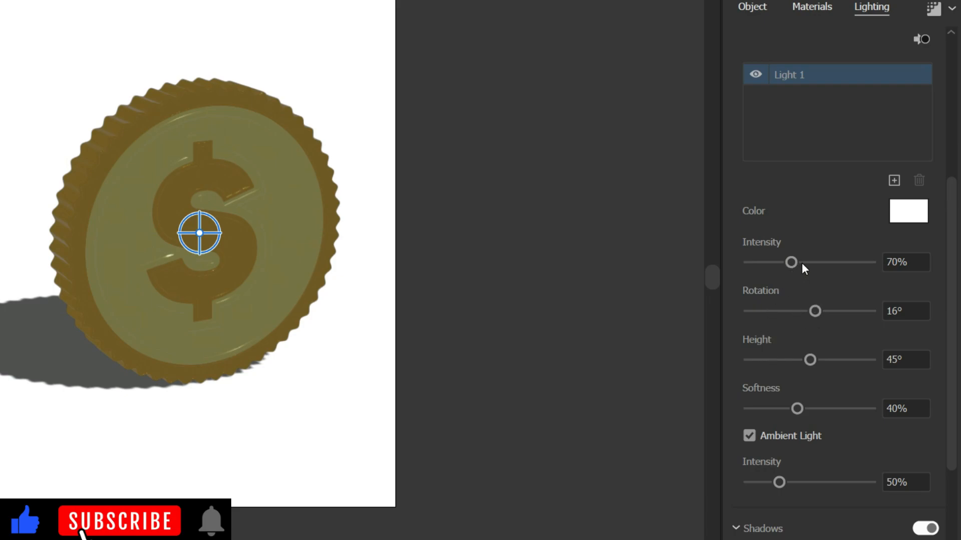
pyautogui.moveTo(791, 261); pyautogui.dragTo(792, 262)
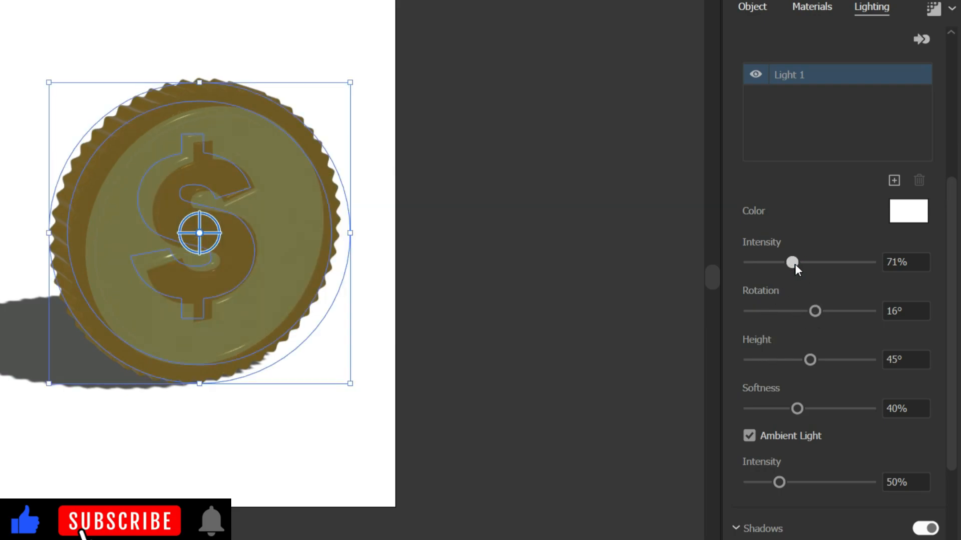
pyautogui.moveTo(792, 261); pyautogui.dragTo(815, 261)
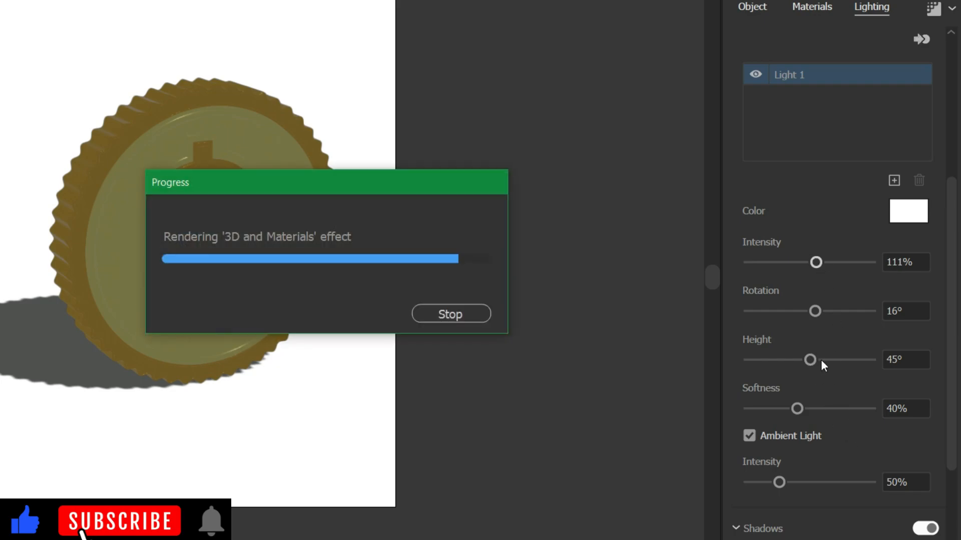
# Set light Height to 57°, Softness to 62% and Ambient Light around 57%
pyautogui.moveTo(810, 359); pyautogui.dragTo(842, 360)
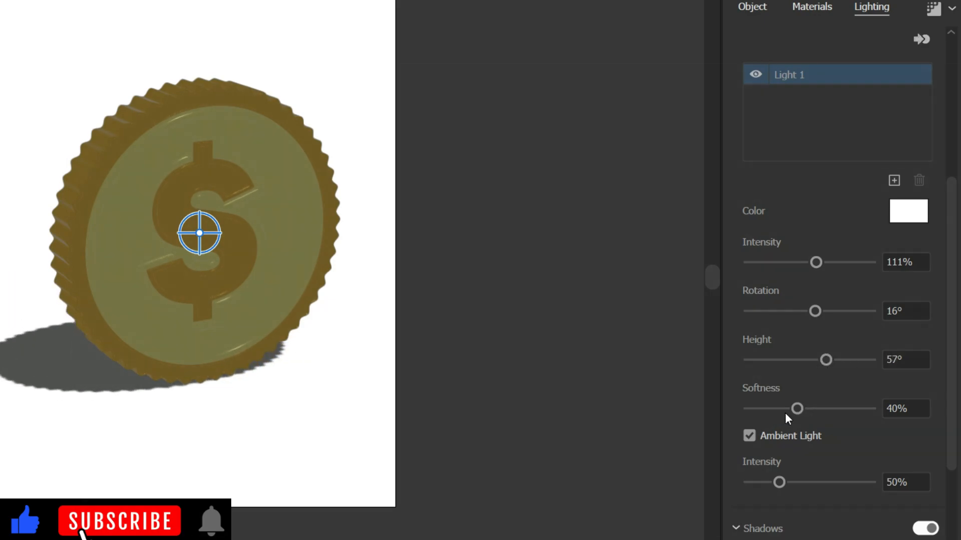
pyautogui.click(199, 233)
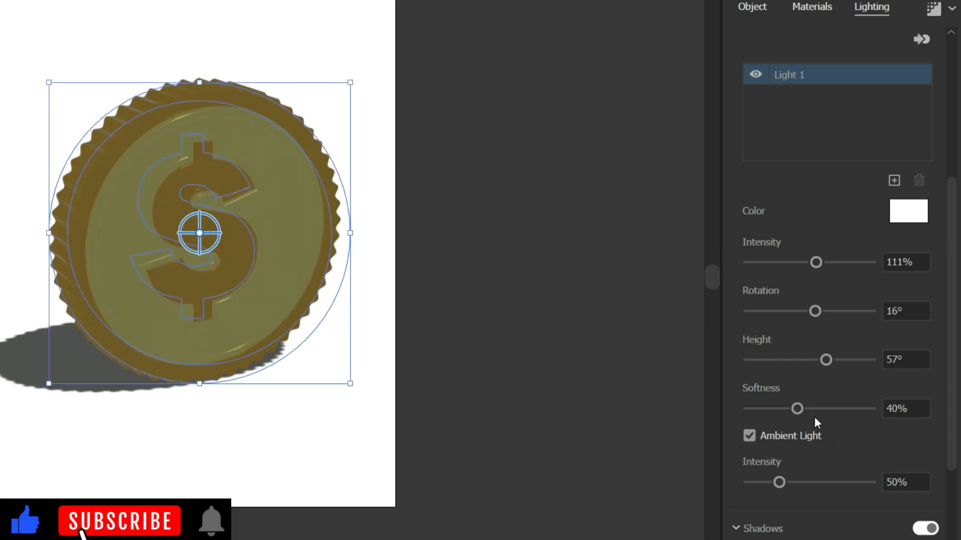
pyautogui.moveTo(796, 409); pyautogui.dragTo(823, 409)
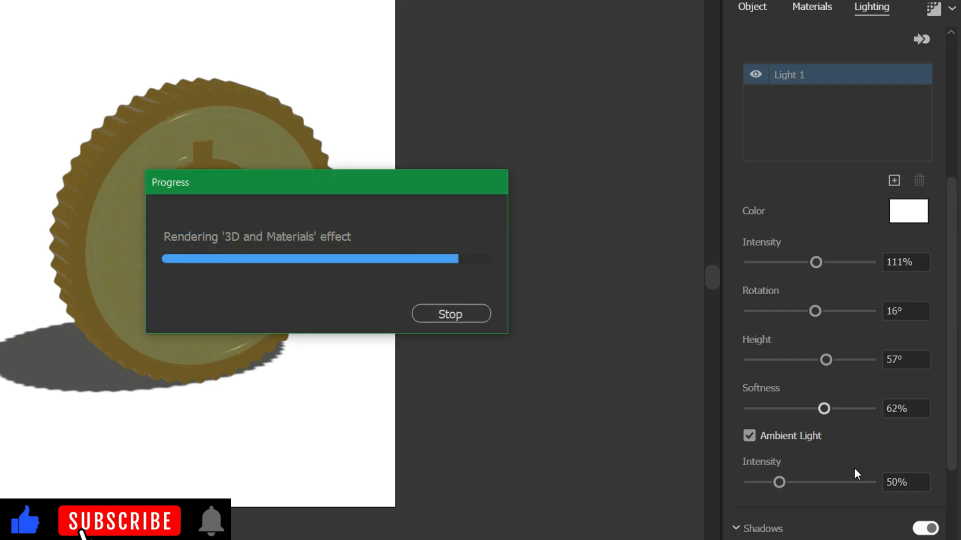
pyautogui.moveTo(778, 483); pyautogui.dragTo(791, 482)
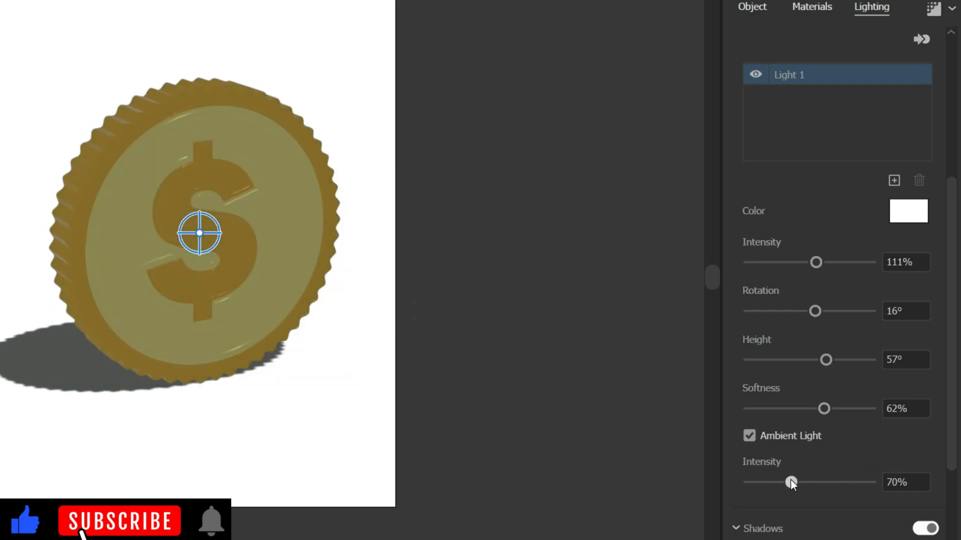
pyautogui.moveTo(790, 483); pyautogui.dragTo(783, 482)
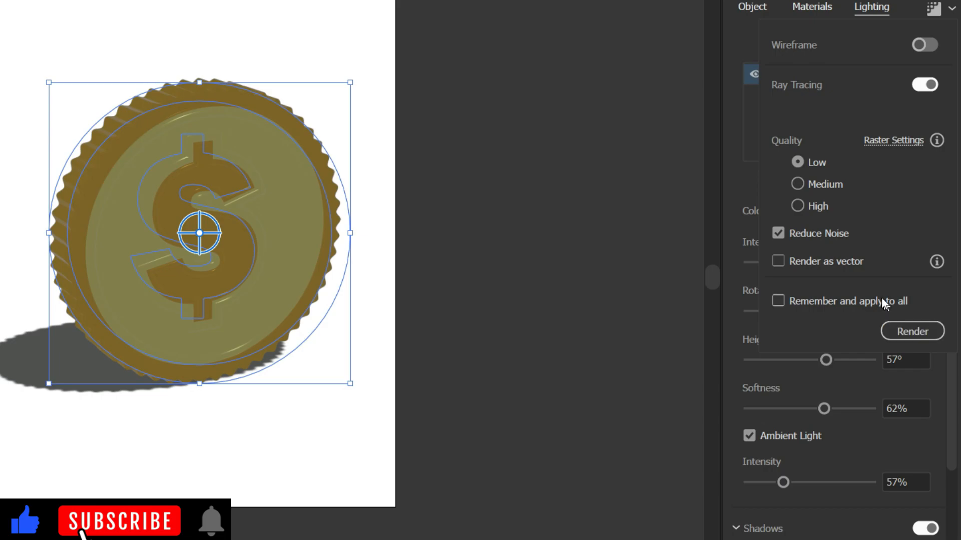
# Render the coin with Ray Tracing for a glossy golden metallic finish
pyautogui.click(911, 331)
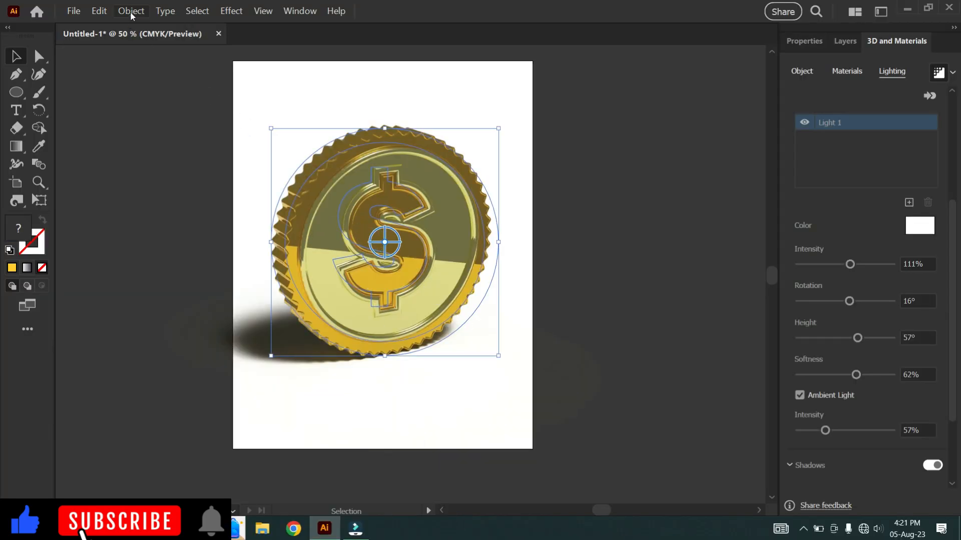
# Expand the coin's 3D appearance into fixed artwork via Object > Expand Appearance
pyautogui.click(130, 10)
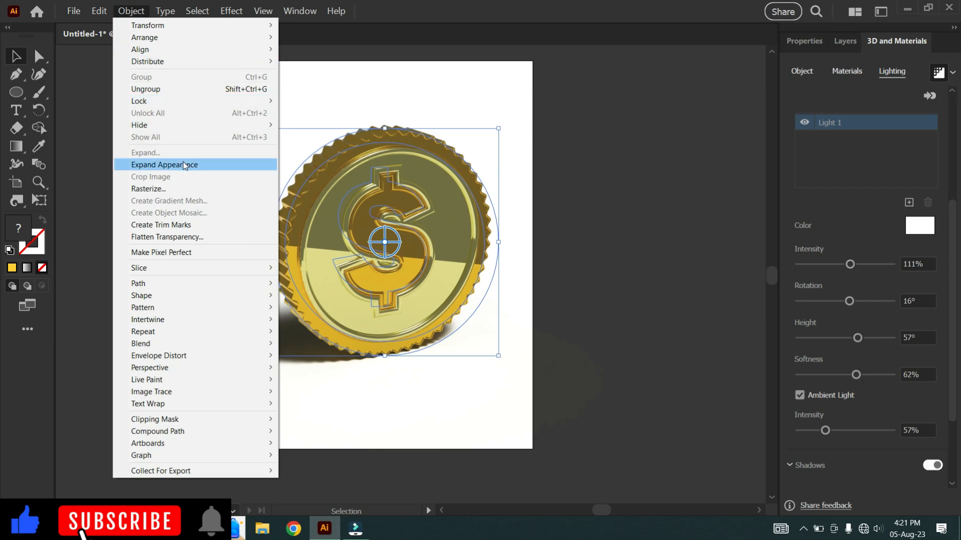
pyautogui.click(164, 165)
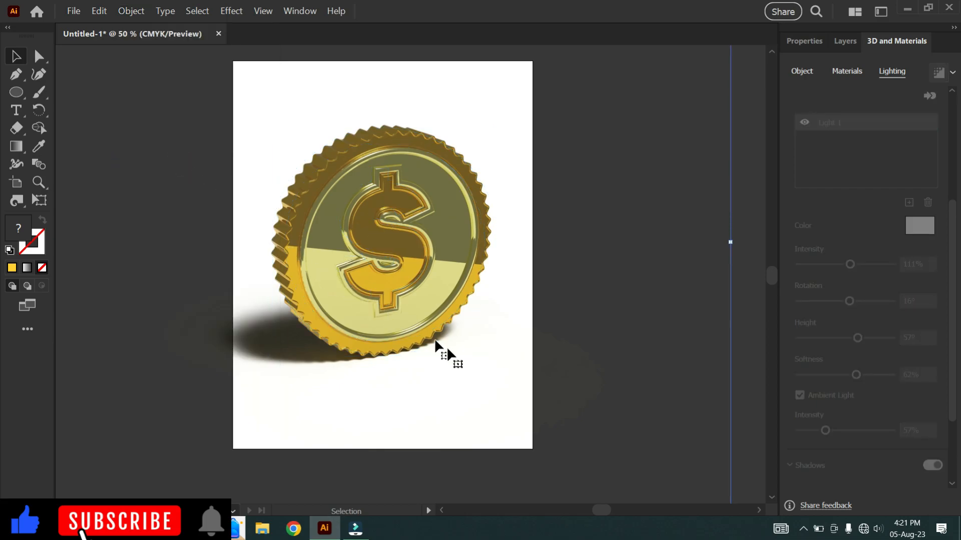